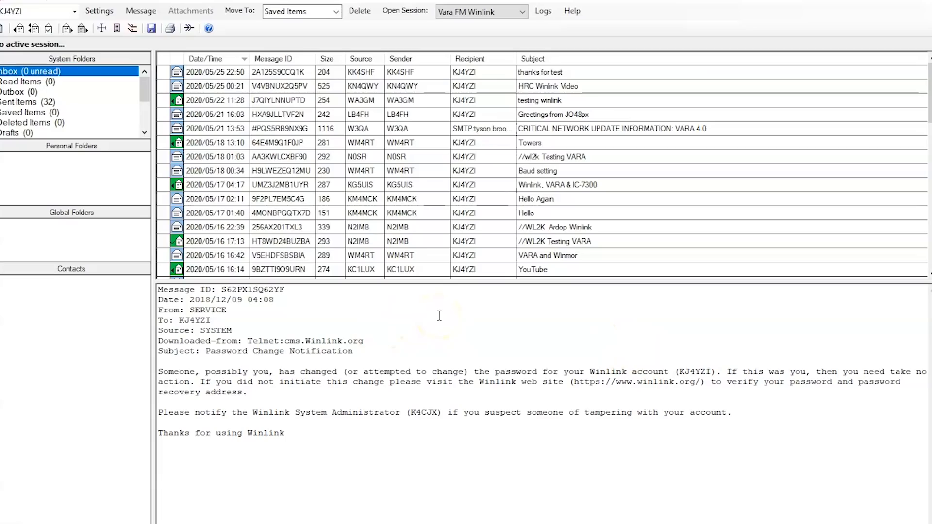
pyautogui.moveTo(647, 45)
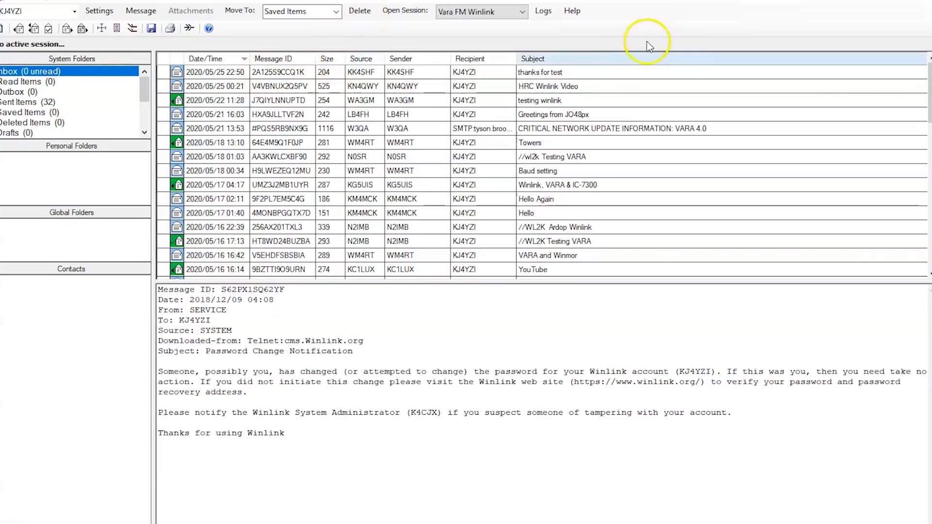
pyautogui.moveTo(597, 137)
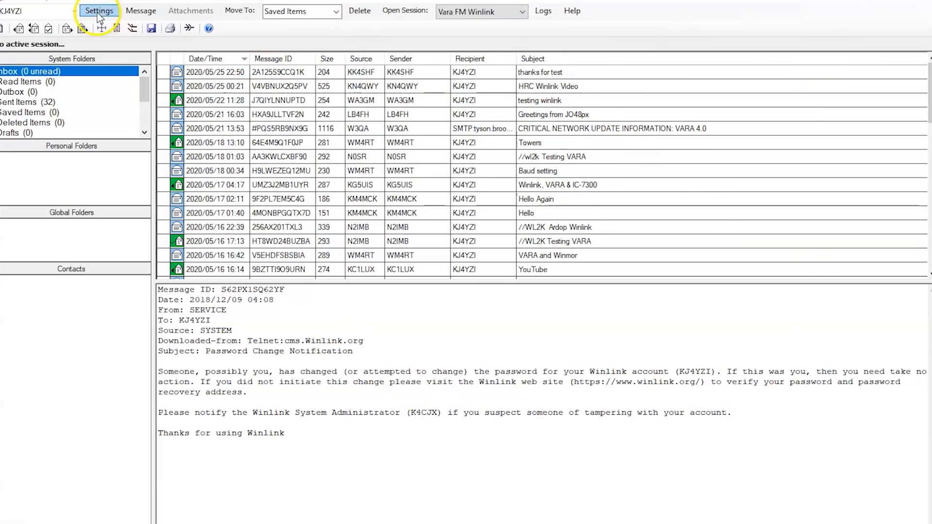
# Choose Vara FM Winlink as the session type and open the session to launch the VARA FM modem
pyautogui.click(99, 10)
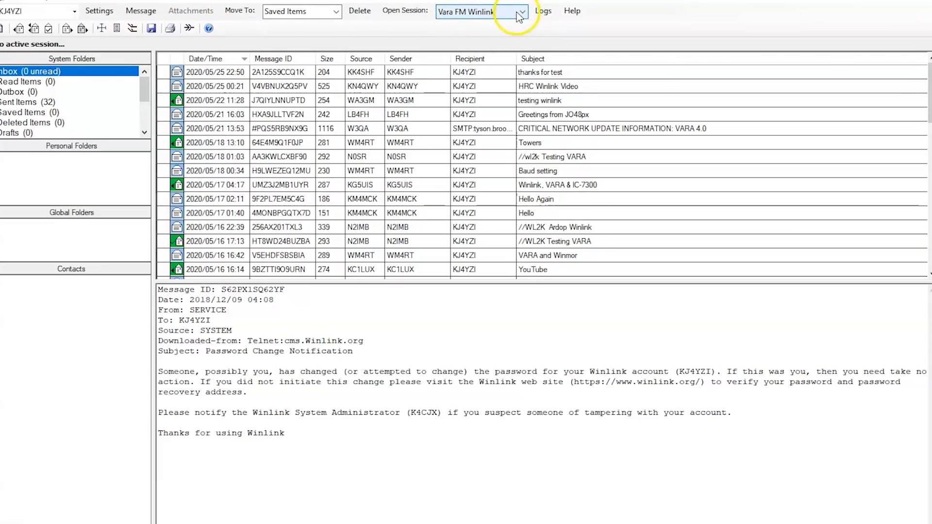
pyautogui.click(521, 11)
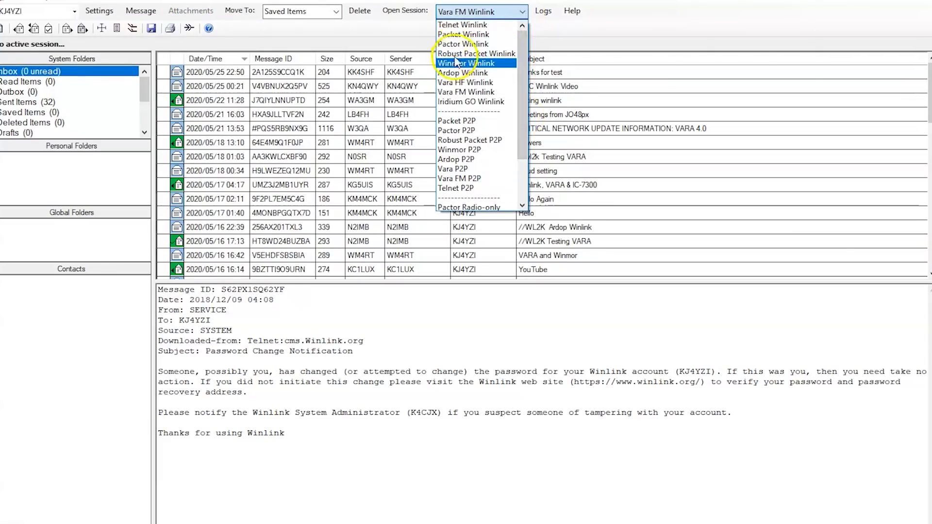
pyautogui.moveTo(463, 24)
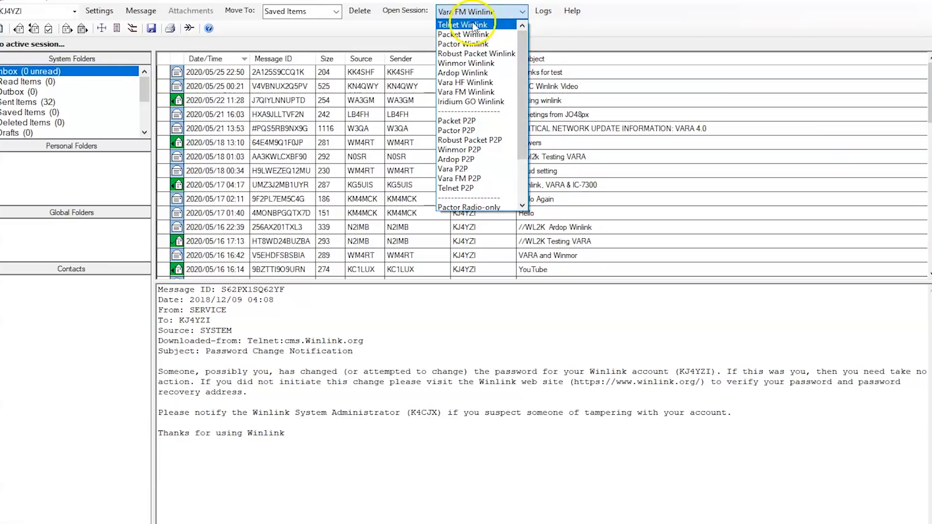
pyautogui.moveTo(463, 34)
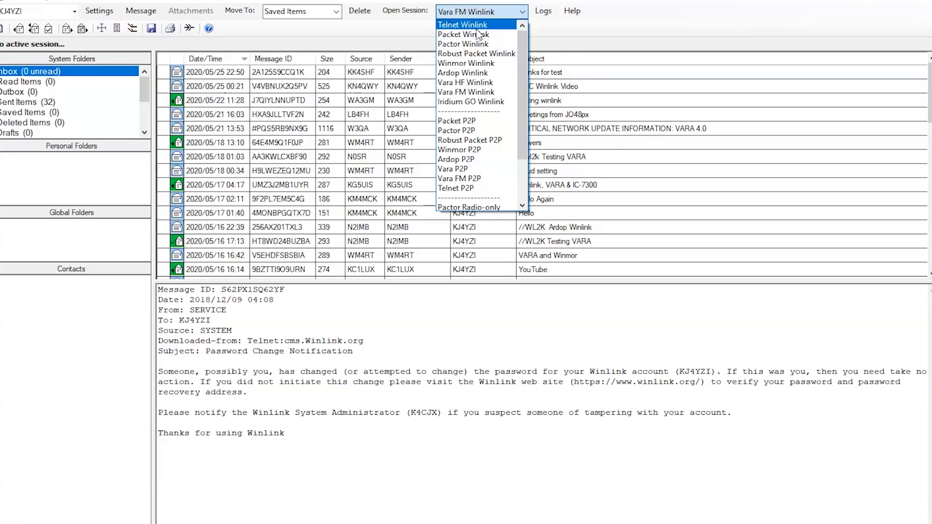
pyautogui.moveTo(465, 82)
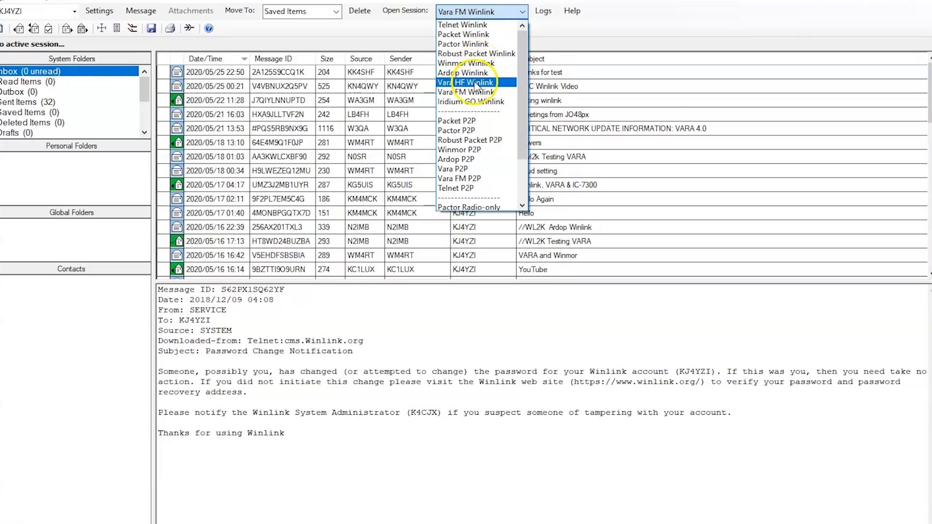
pyautogui.moveTo(472, 92)
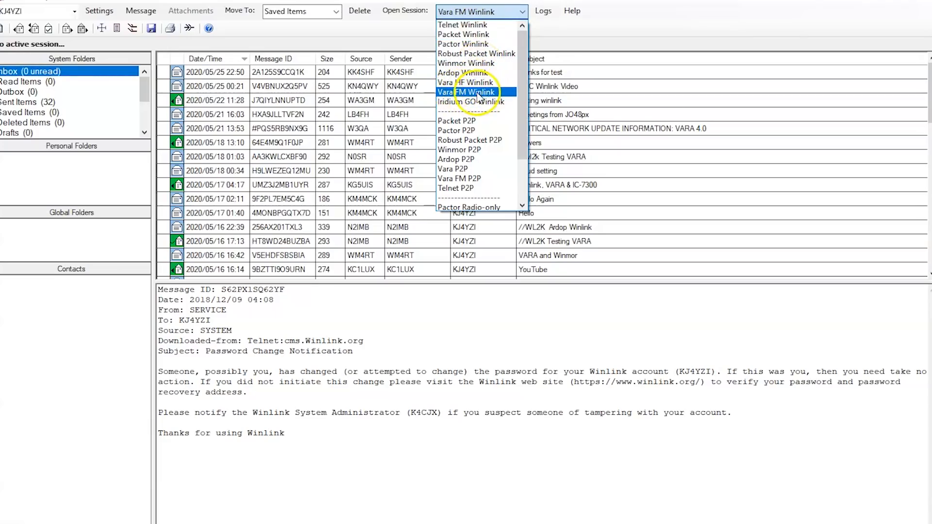
pyautogui.click(467, 92)
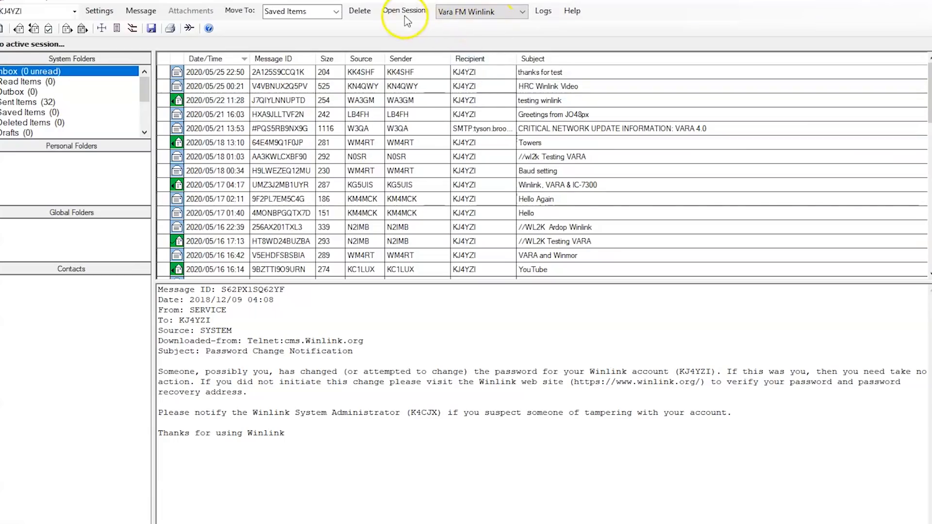
pyautogui.click(405, 11)
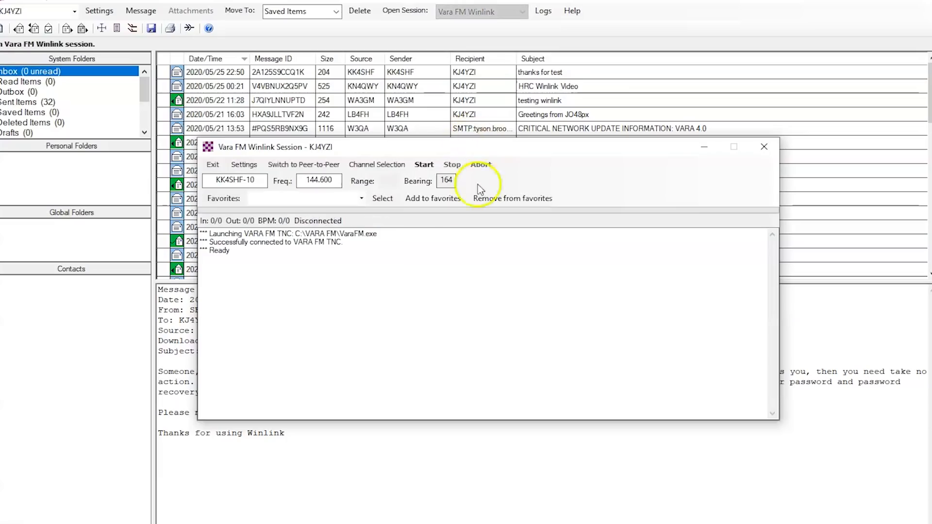
pyautogui.click(481, 165)
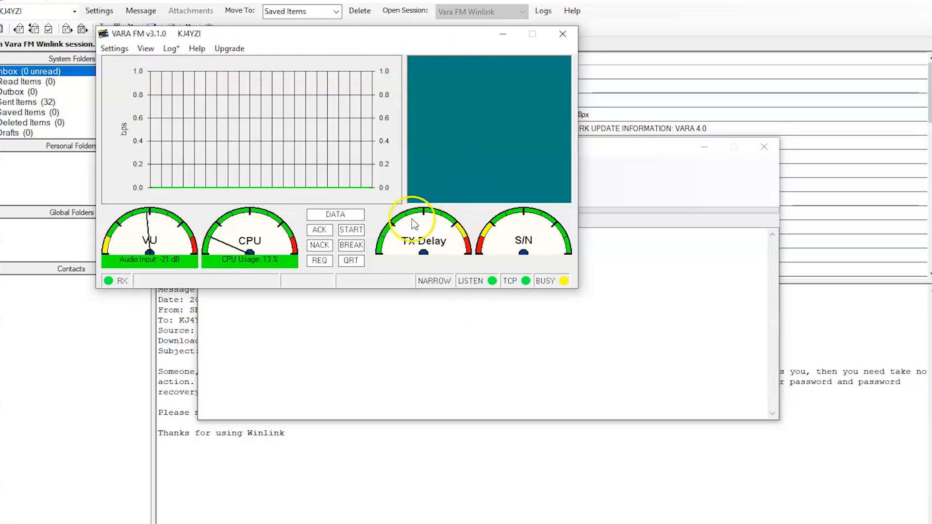
pyautogui.moveTo(414, 224)
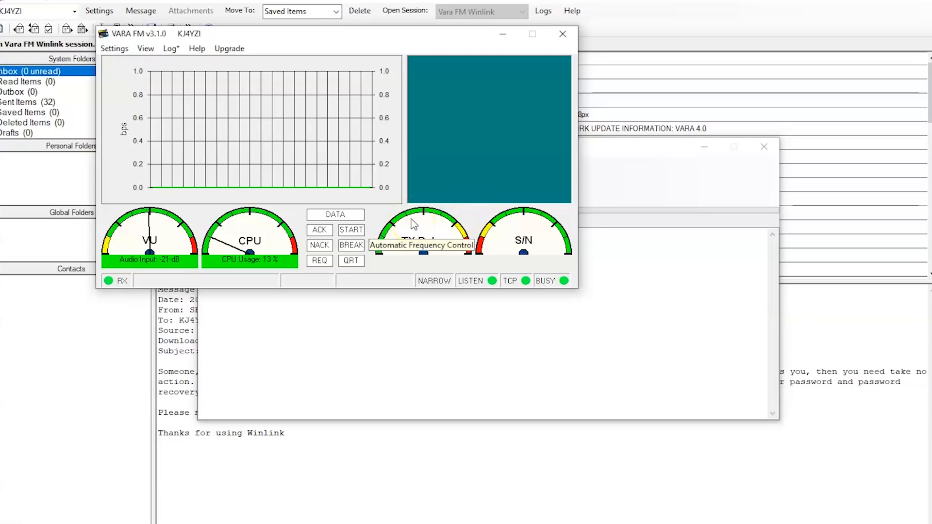
pyautogui.moveTo(527, 315)
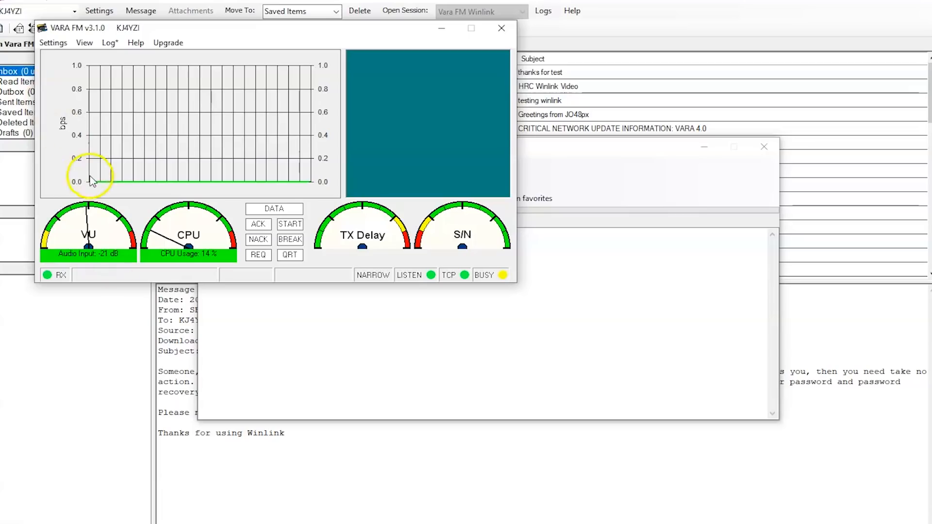
pyautogui.moveTo(97, 211)
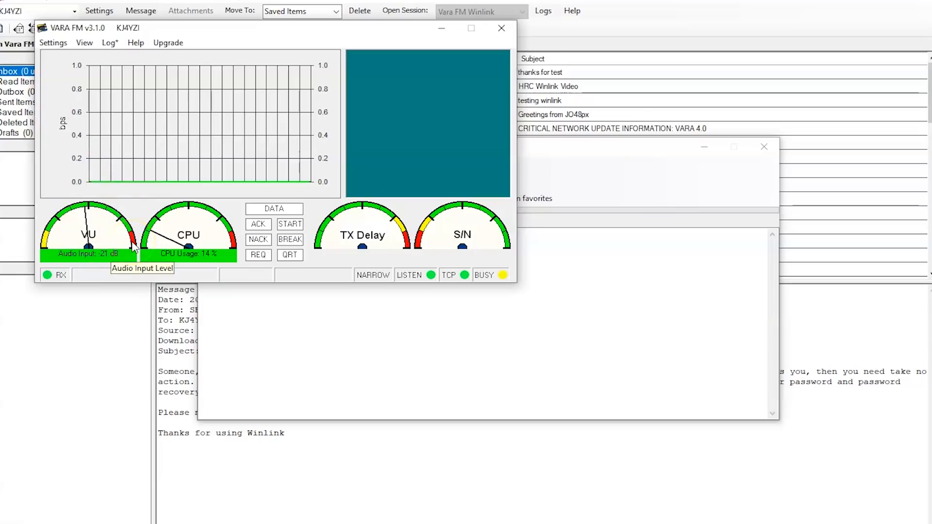
pyautogui.moveTo(133, 246)
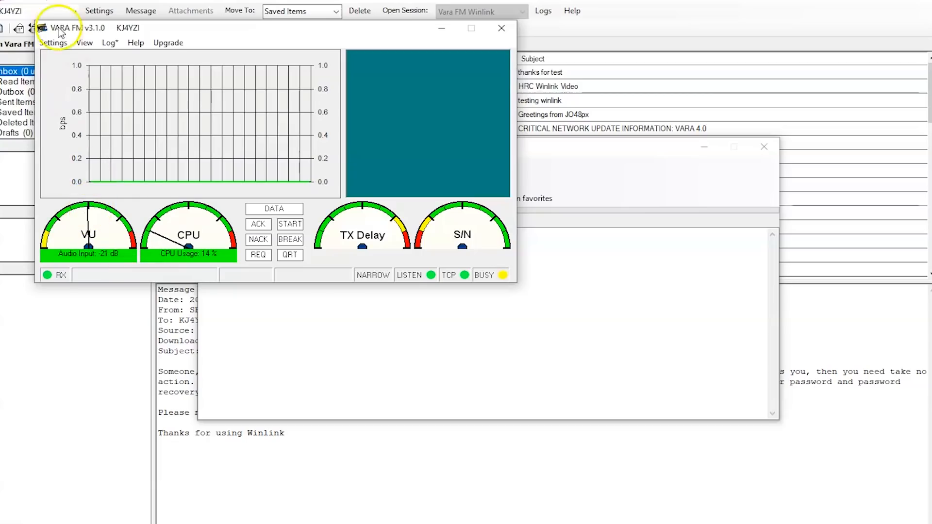
pyautogui.click(53, 42)
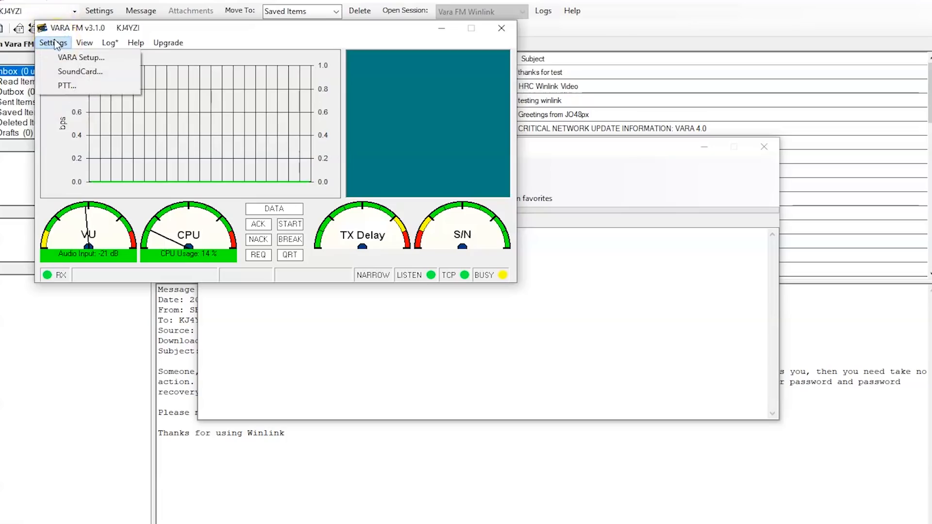
pyautogui.click(81, 57)
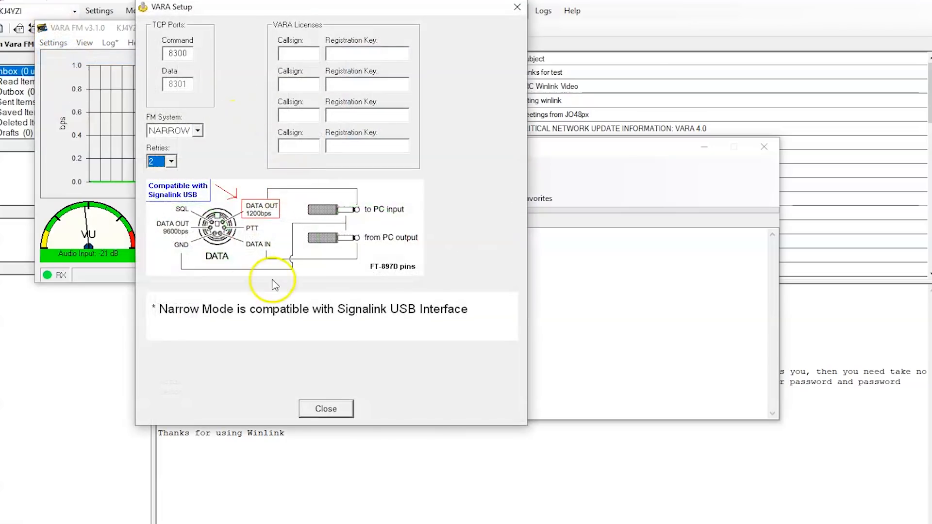
pyautogui.moveTo(381, 320)
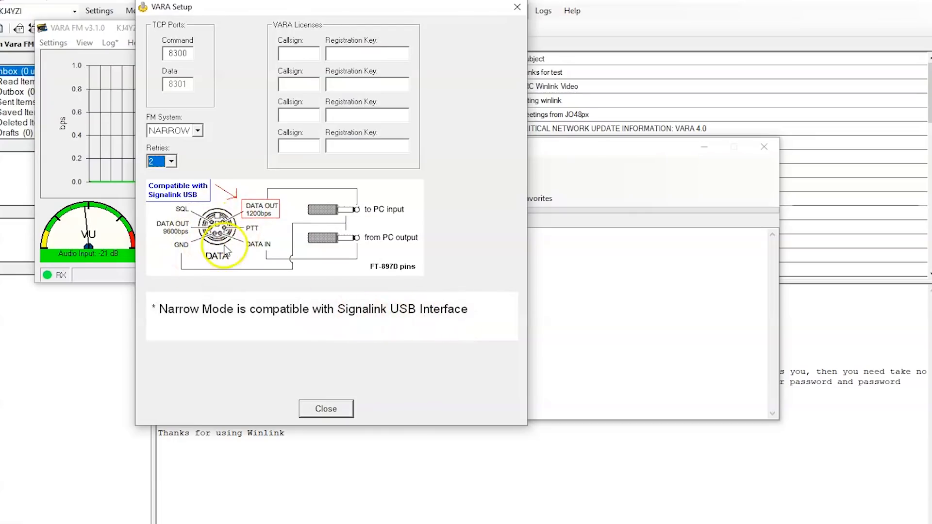
pyautogui.moveTo(350, 386)
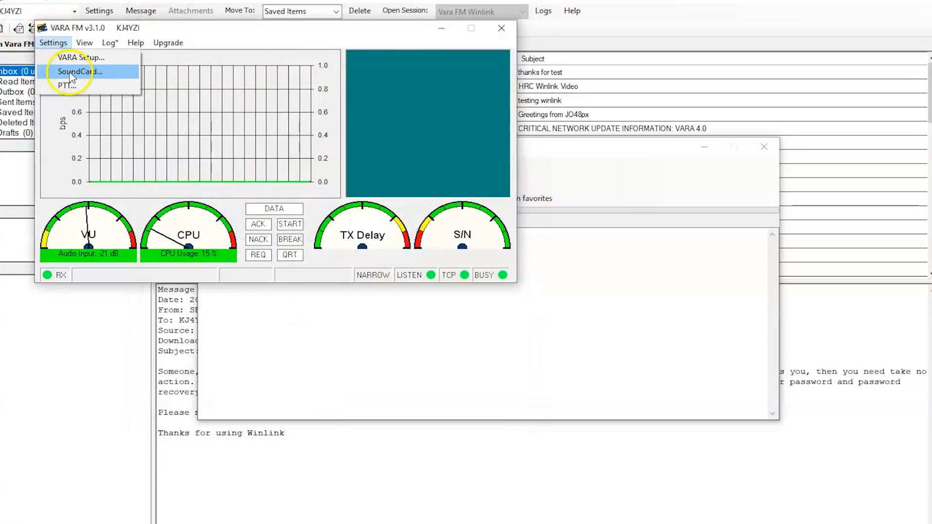
pyautogui.click(80, 72)
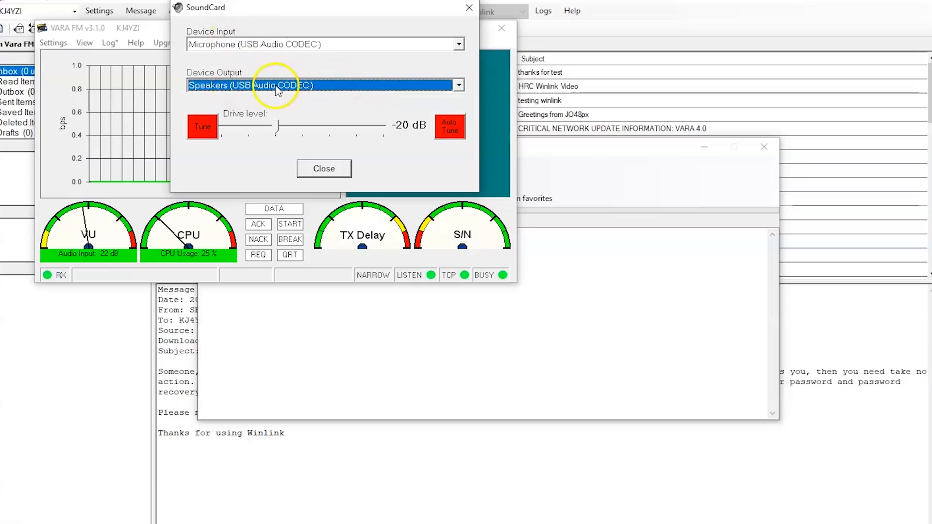
pyautogui.moveTo(331, 49)
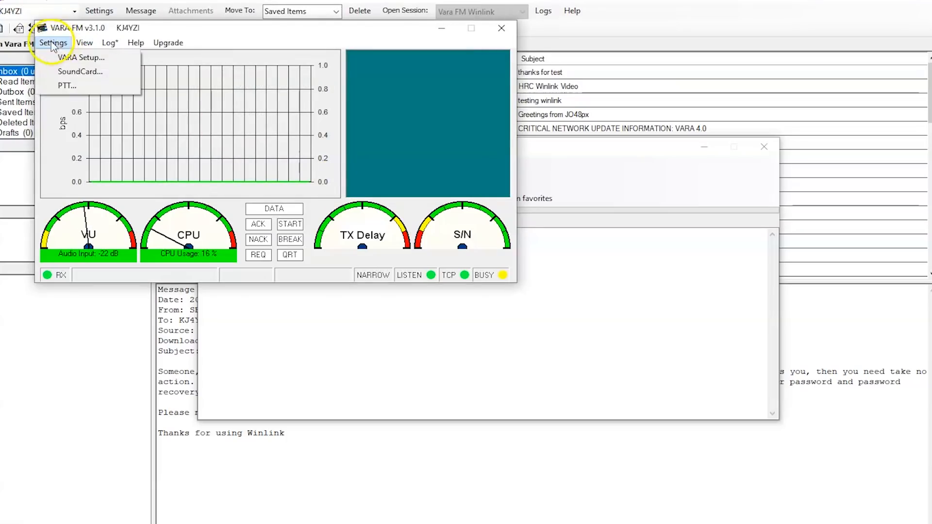
# Set VARA FM push-to-talk to Icom CAT, then list nearby stations within 160 km
pyautogui.click(66, 86)
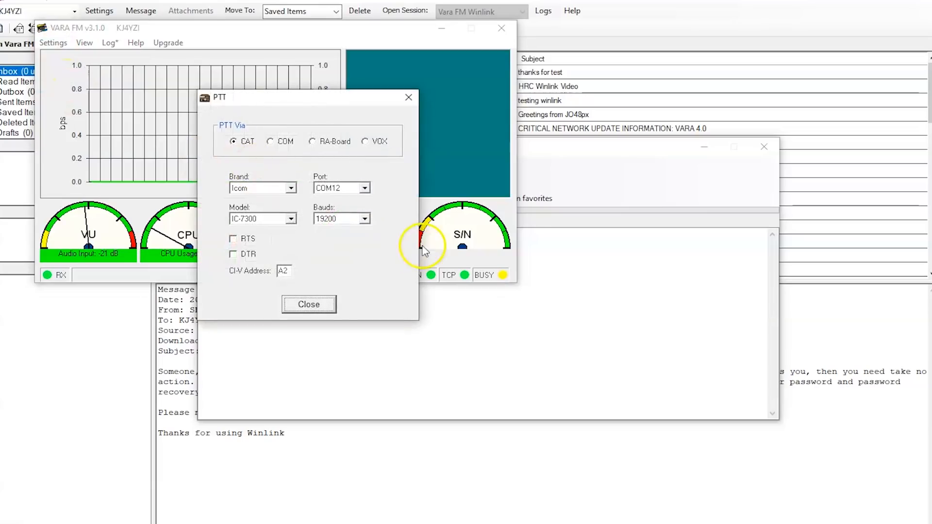
pyautogui.moveTo(372, 267)
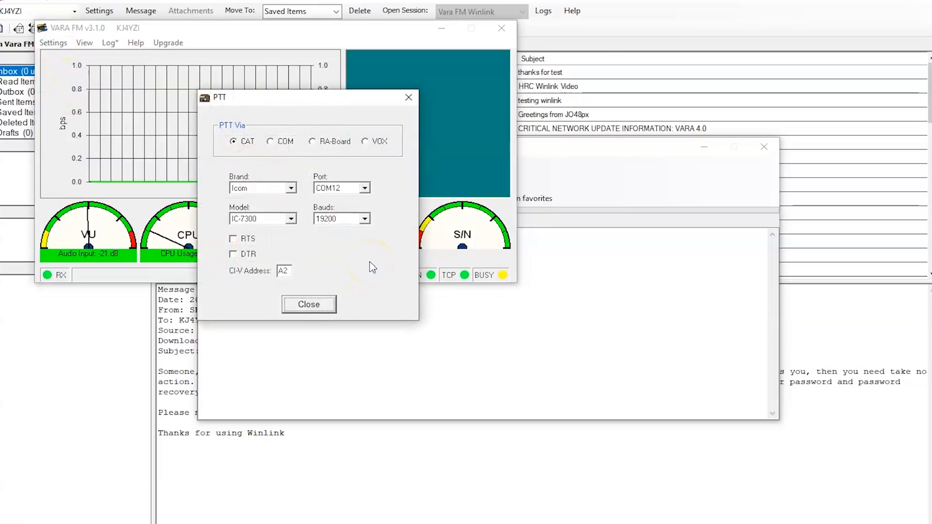
pyautogui.click(292, 188)
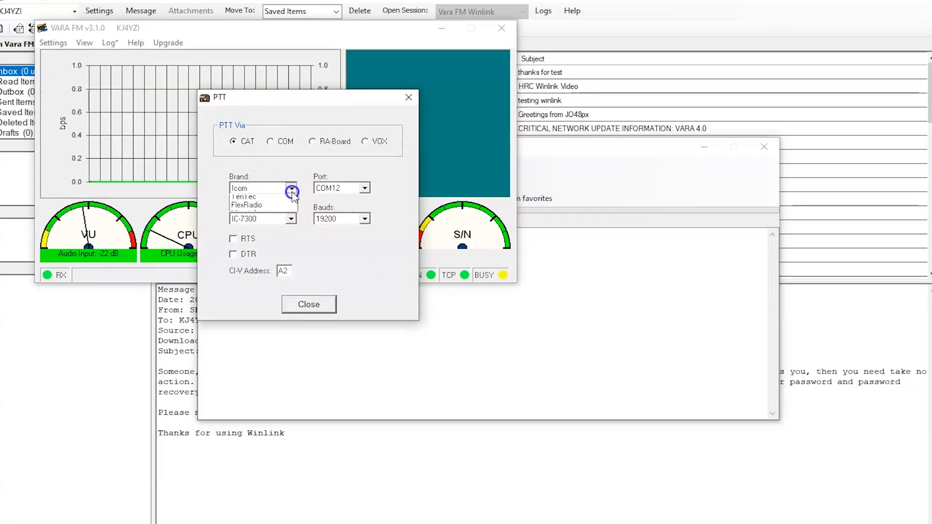
pyautogui.click(291, 188)
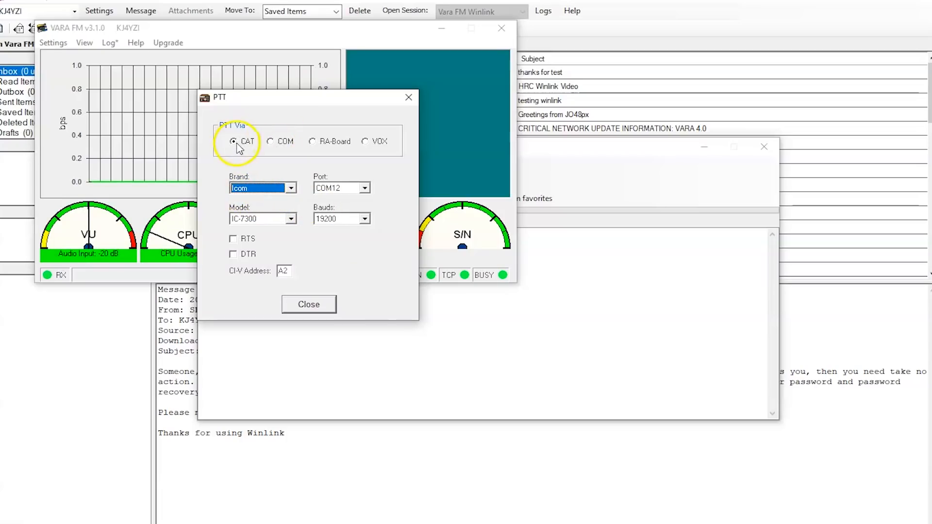
pyautogui.moveTo(369, 148)
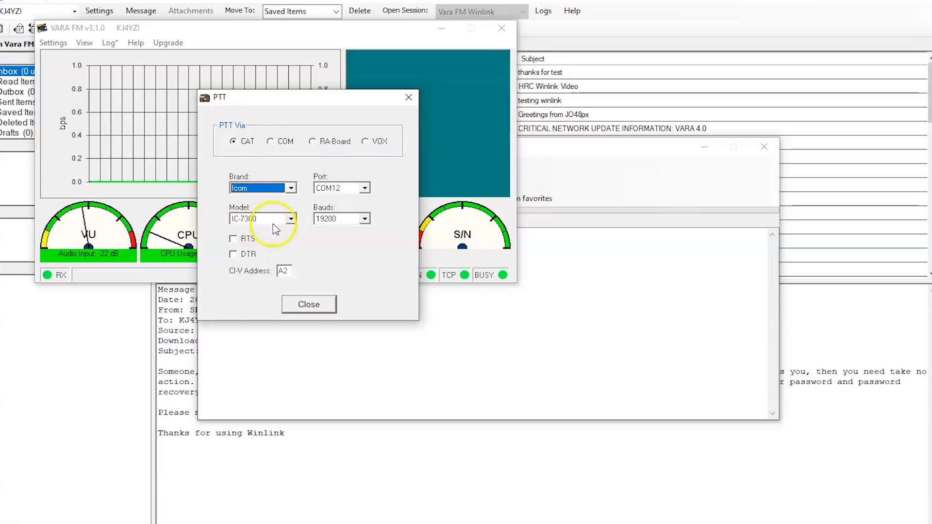
pyautogui.moveTo(365, 191)
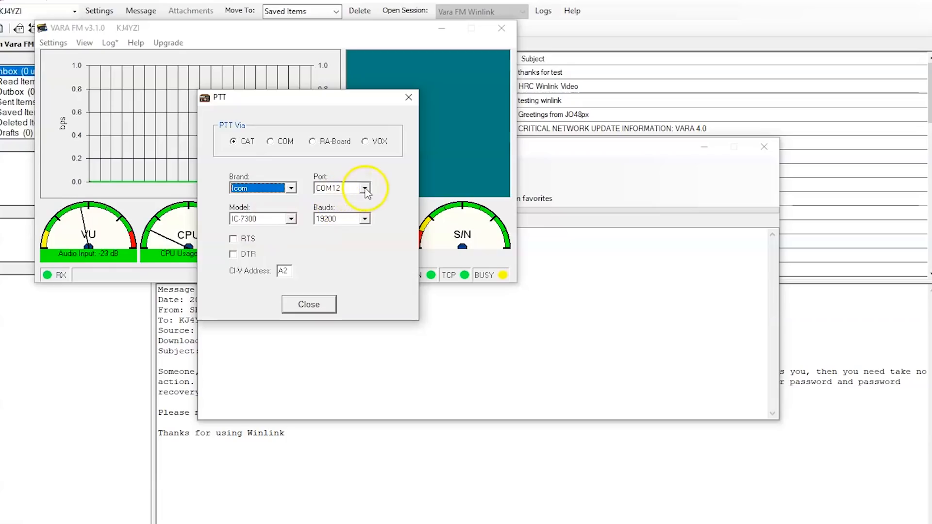
pyautogui.click(338, 188)
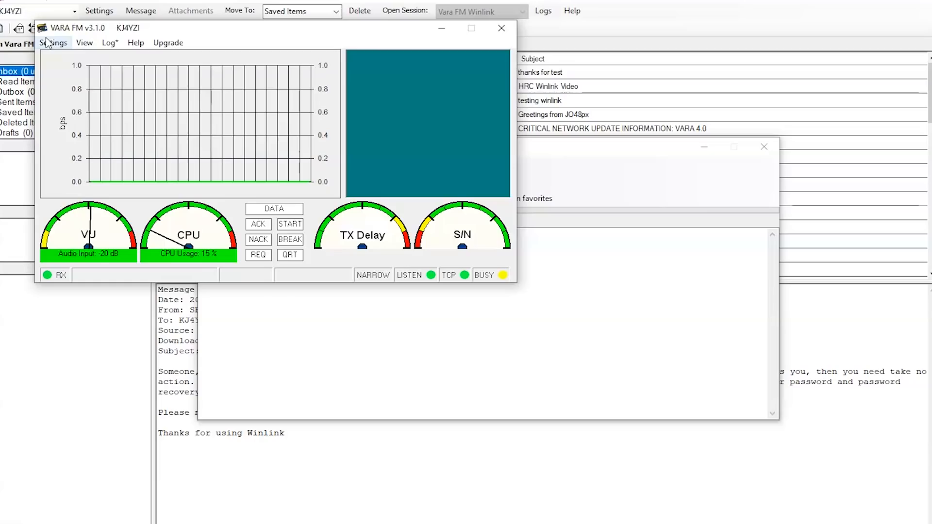
pyautogui.moveTo(364, 235)
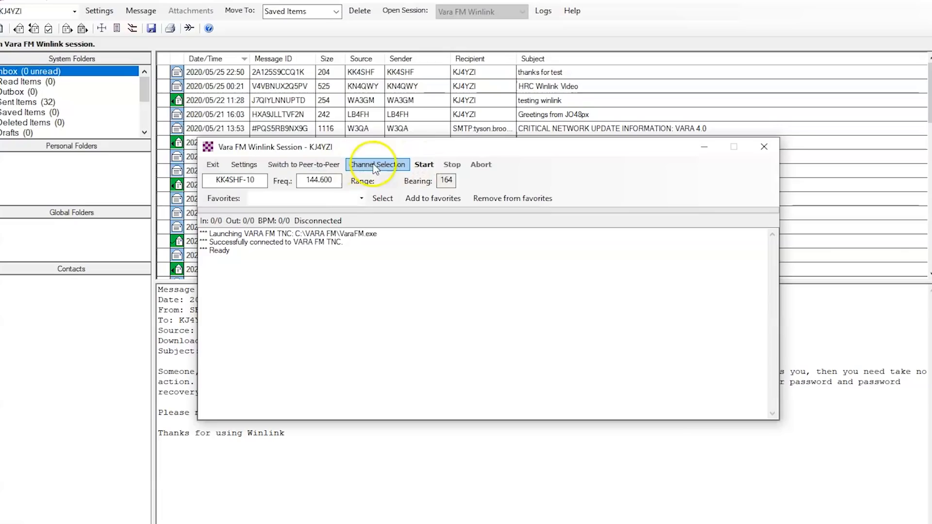
pyautogui.click(377, 164)
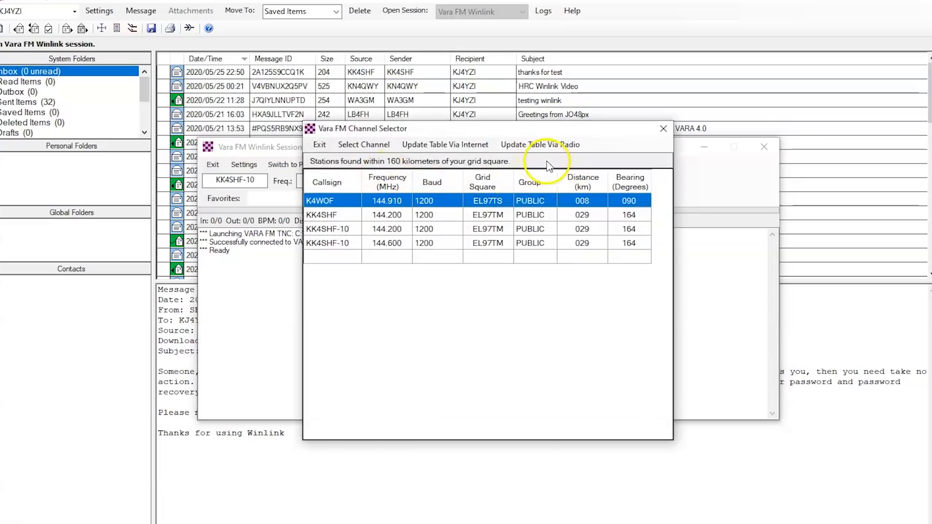
# Refresh the nearby-station list and select KK4SHF-10 on 144.600 MHz
pyautogui.click(445, 145)
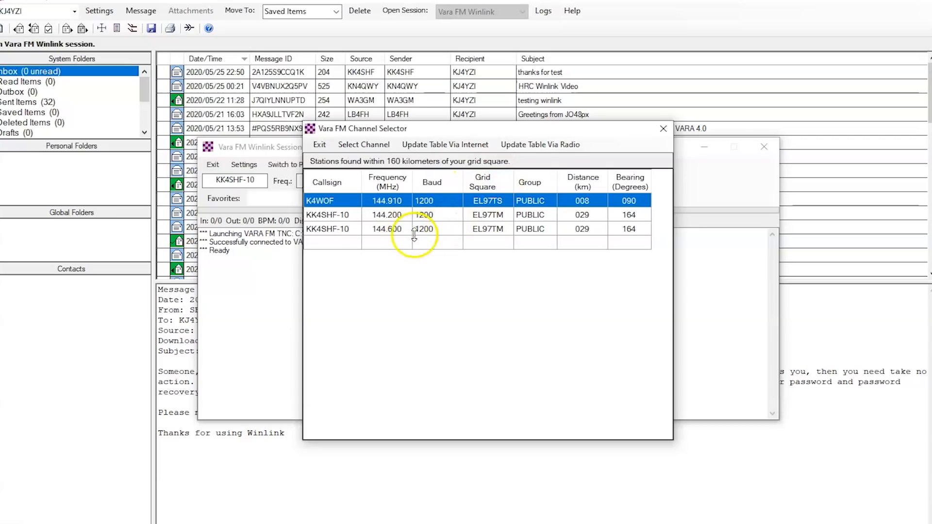
pyautogui.click(386, 215)
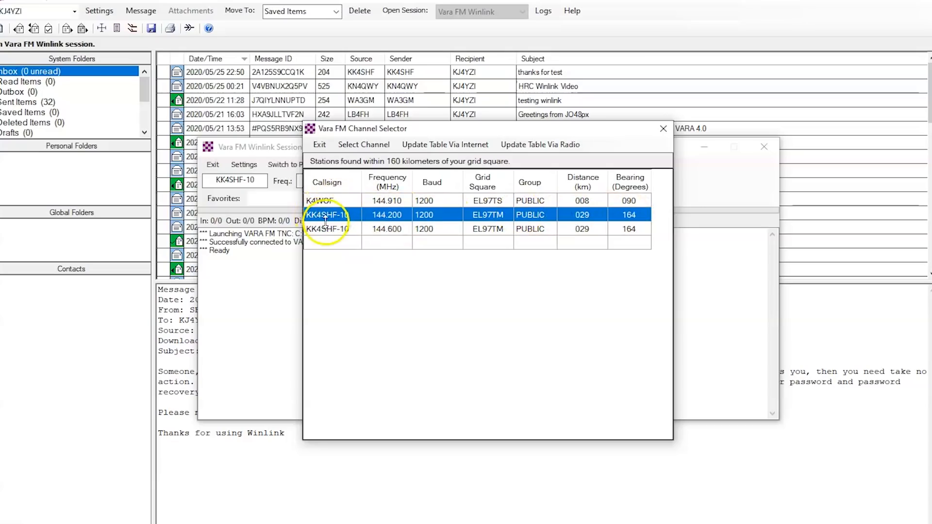
pyautogui.click(320, 200)
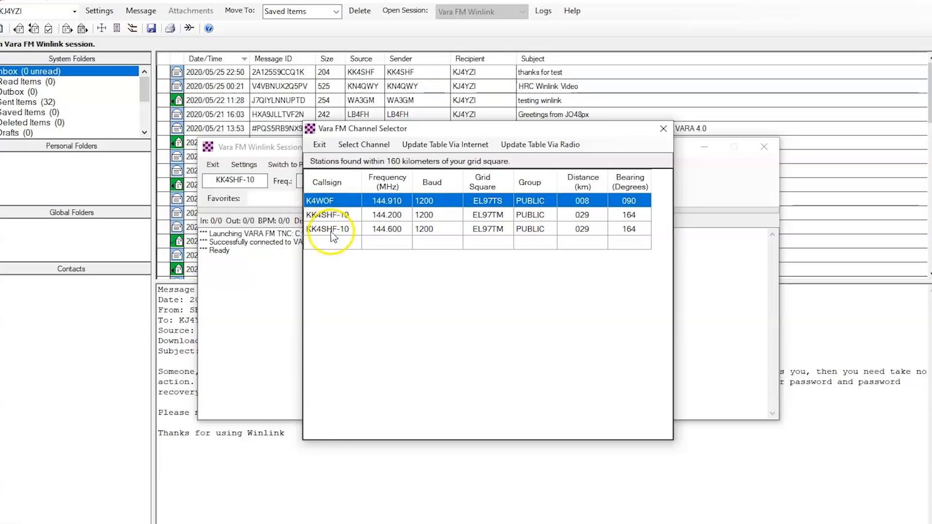
pyautogui.click(386, 229)
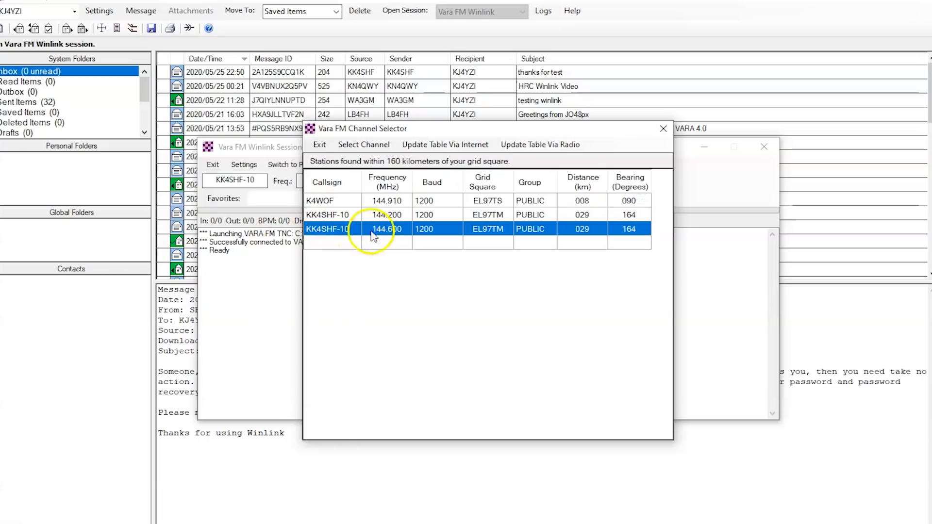
pyautogui.moveTo(401, 238)
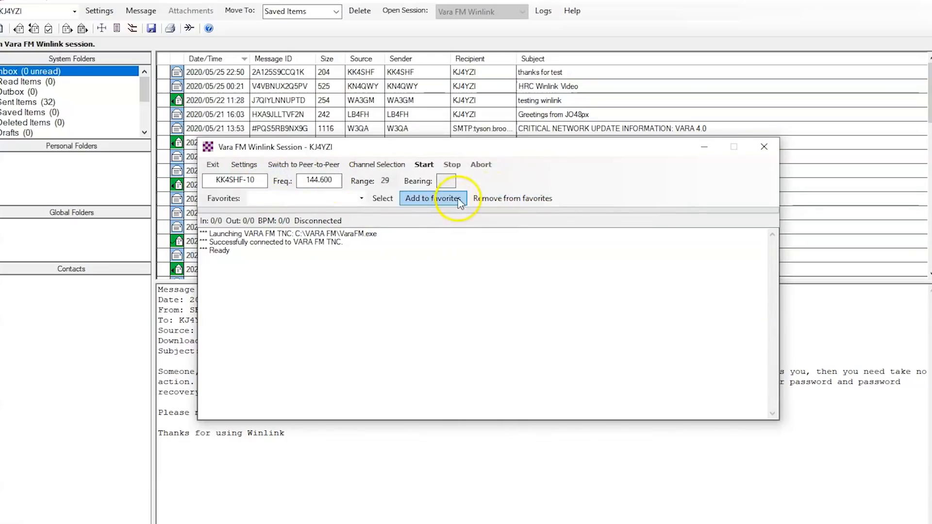
pyautogui.moveTo(479, 231)
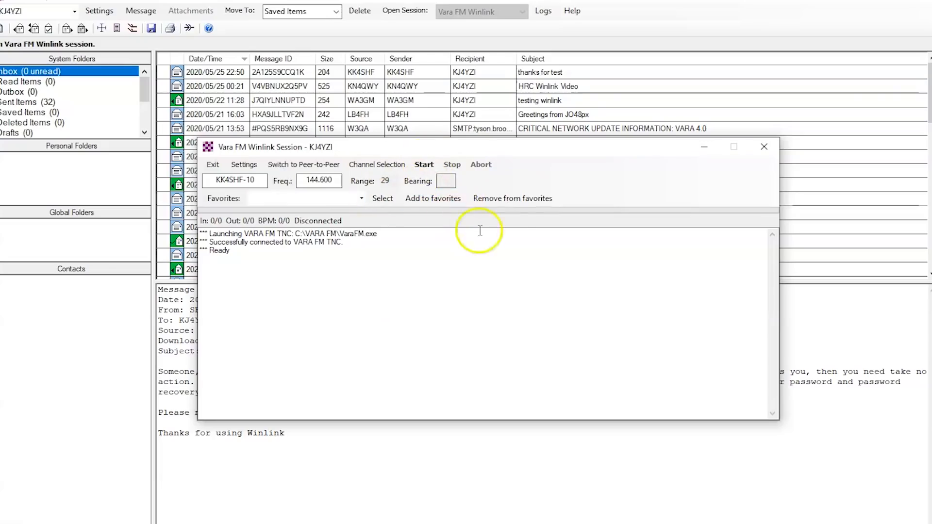
pyautogui.moveTo(505, 236)
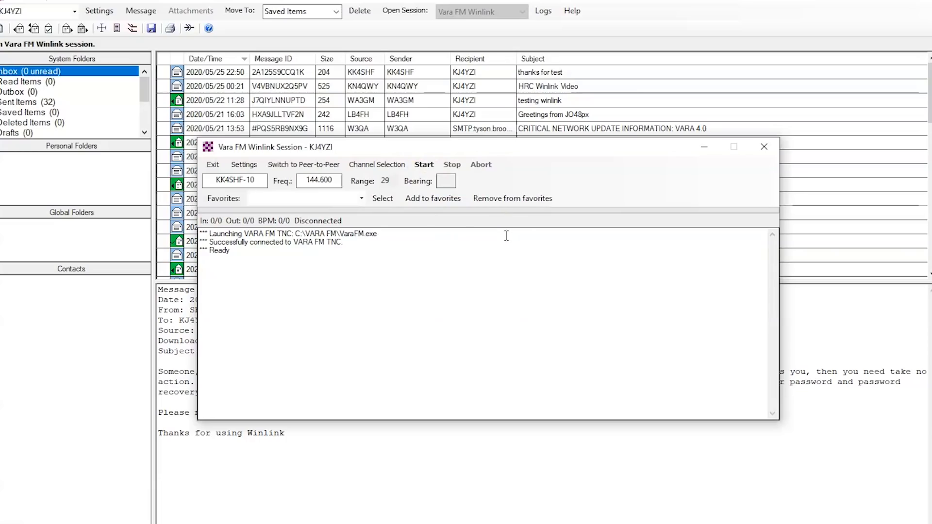
# Close the VARA FM session window and cancel saving the displayed message
pyautogui.click(151, 29)
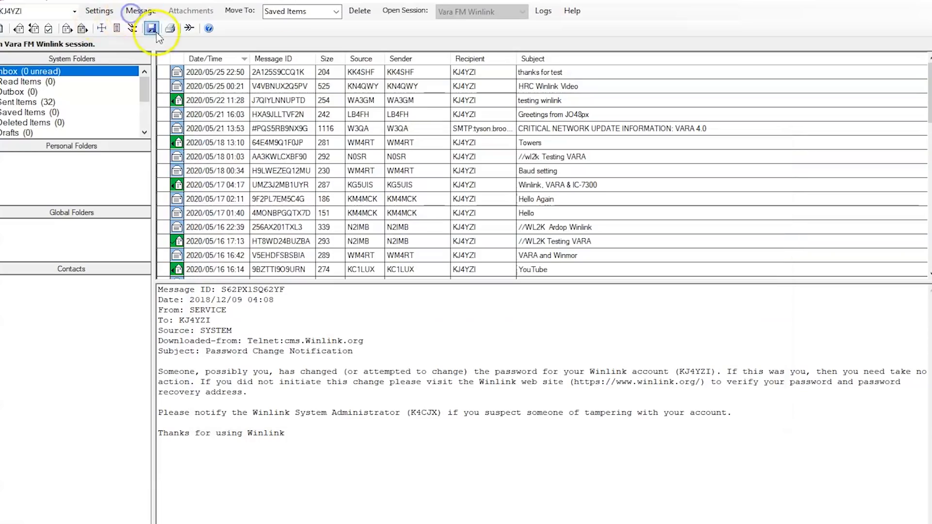
pyautogui.click(151, 28)
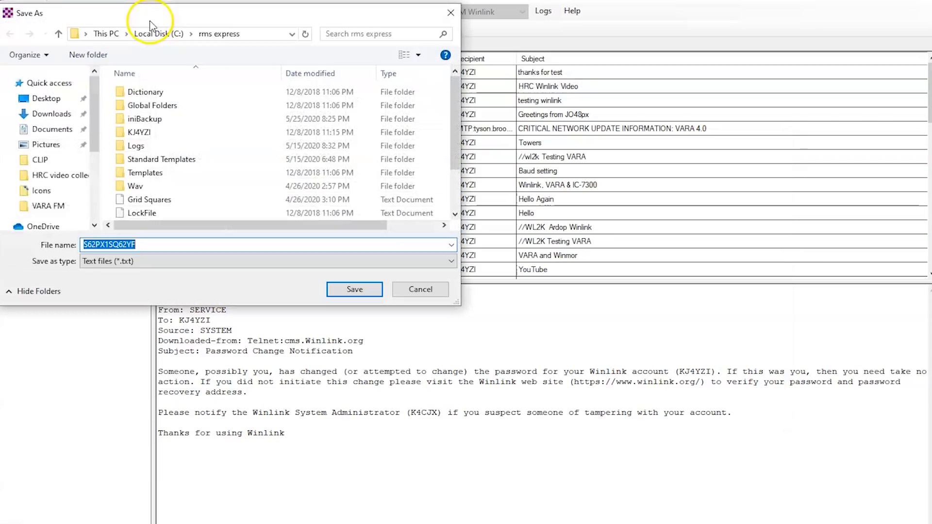
pyautogui.click(355, 289)
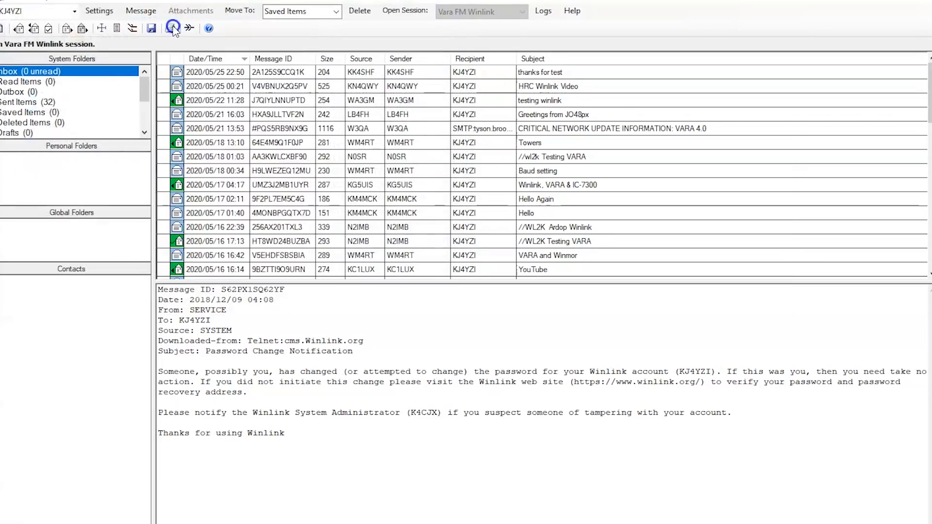
pyautogui.click(172, 28)
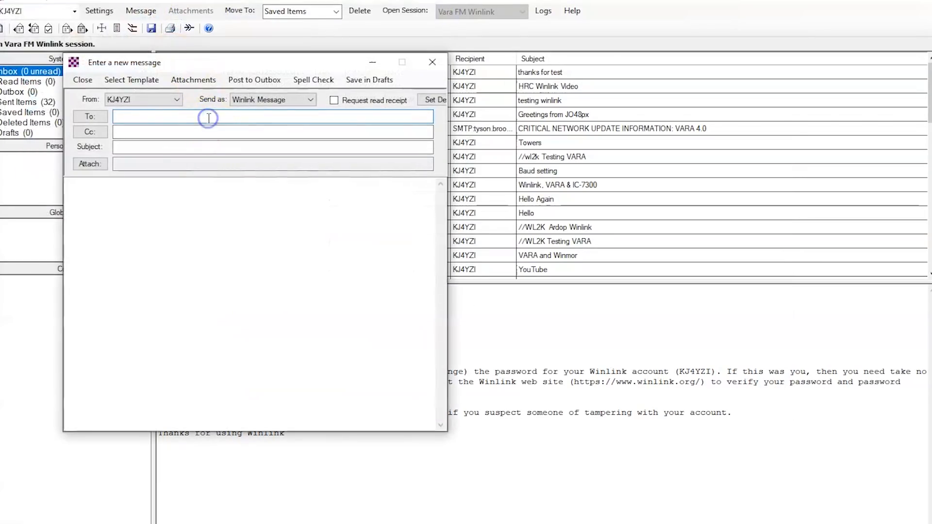
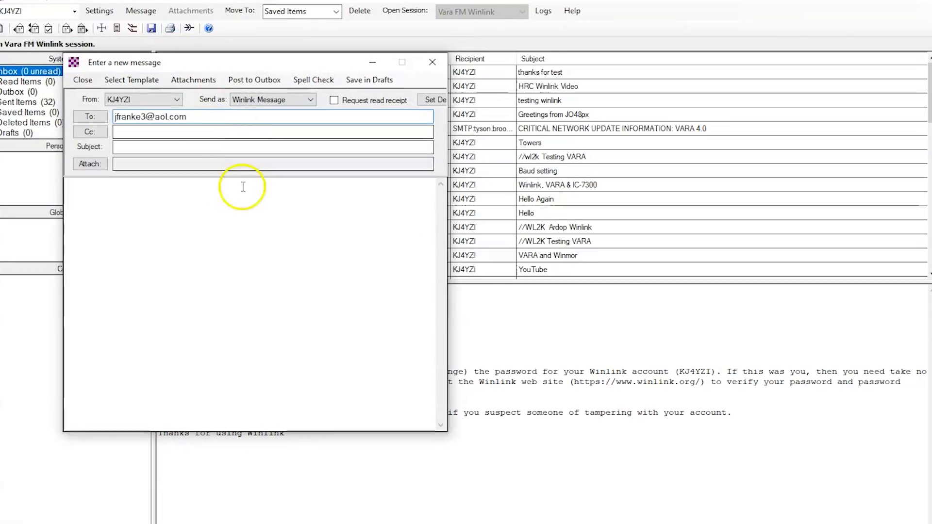
pyautogui.write('Tes')
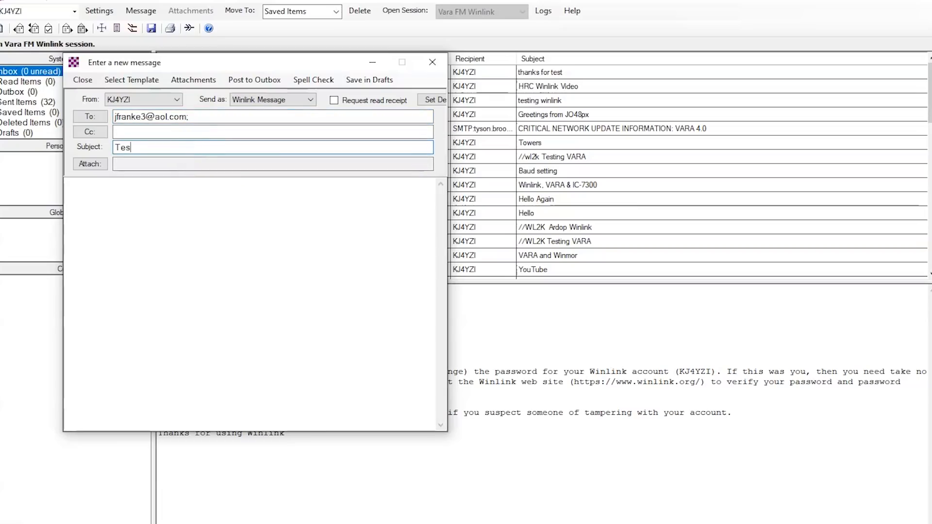
pyautogui.write('ting')
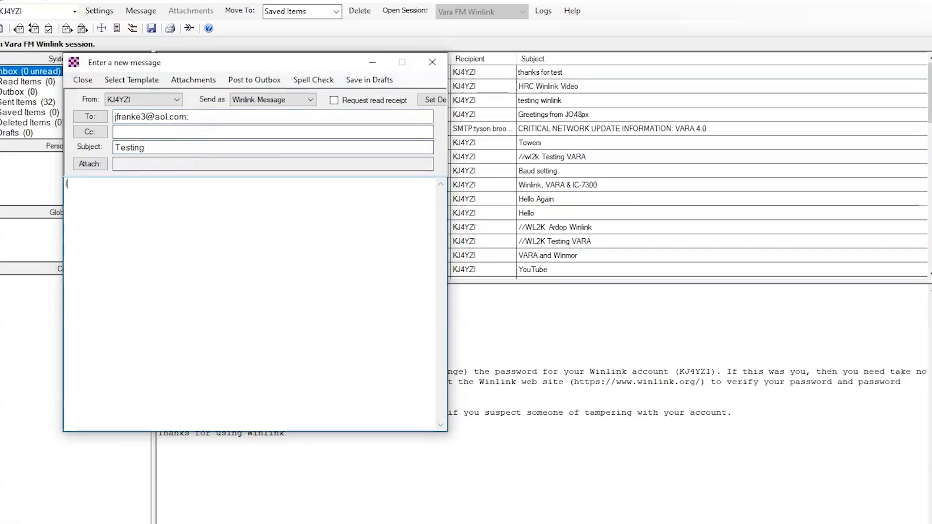
# Write a greeting body ending 'I want to be YOU when I grow up :)' and queue it
pyautogui.write("You're o")
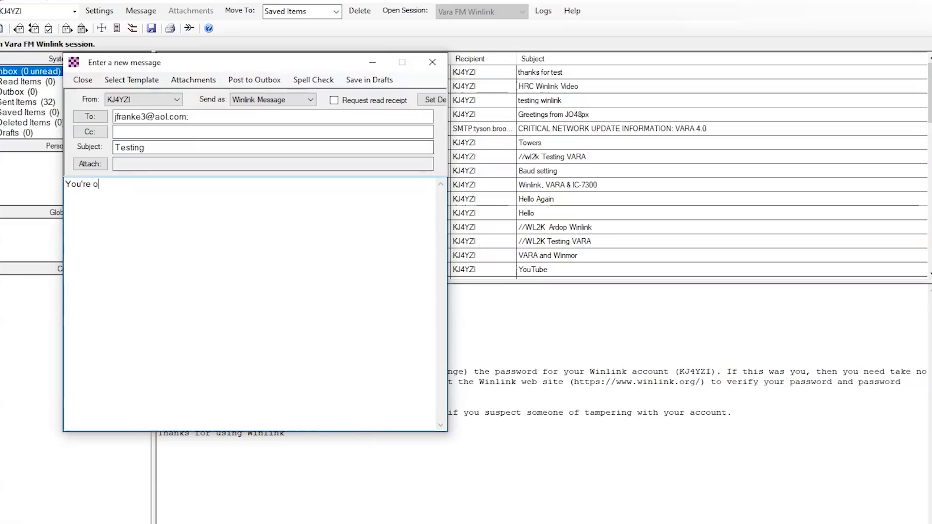
pyautogui.write('so cool,')
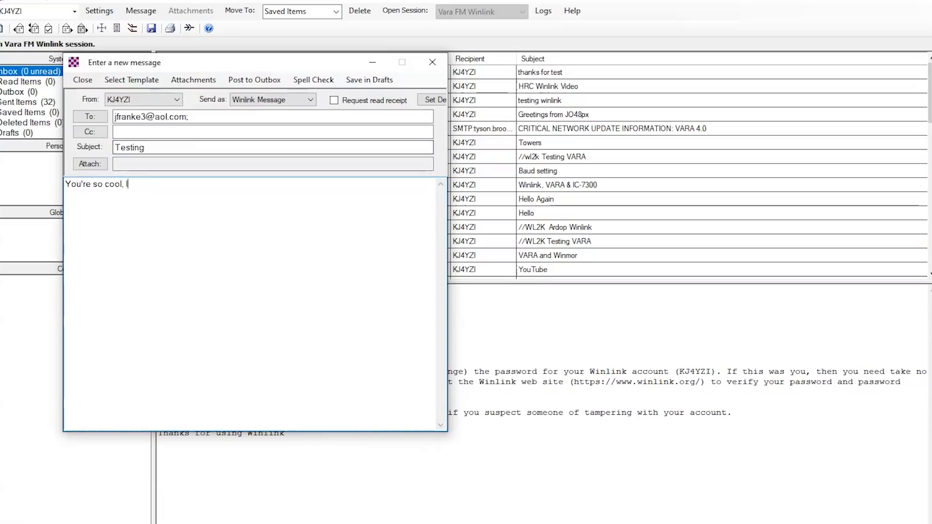
pyautogui.write('I want to be YOU')
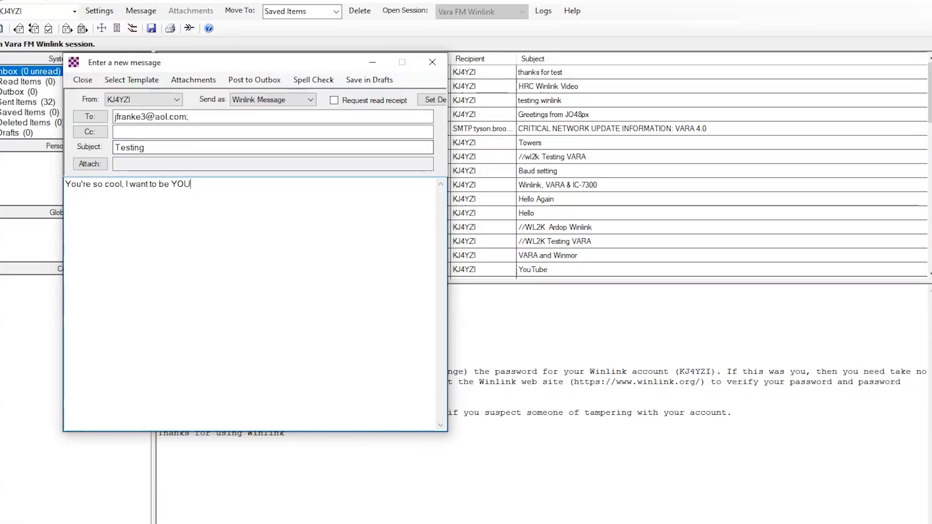
pyautogui.write('when I grow up')
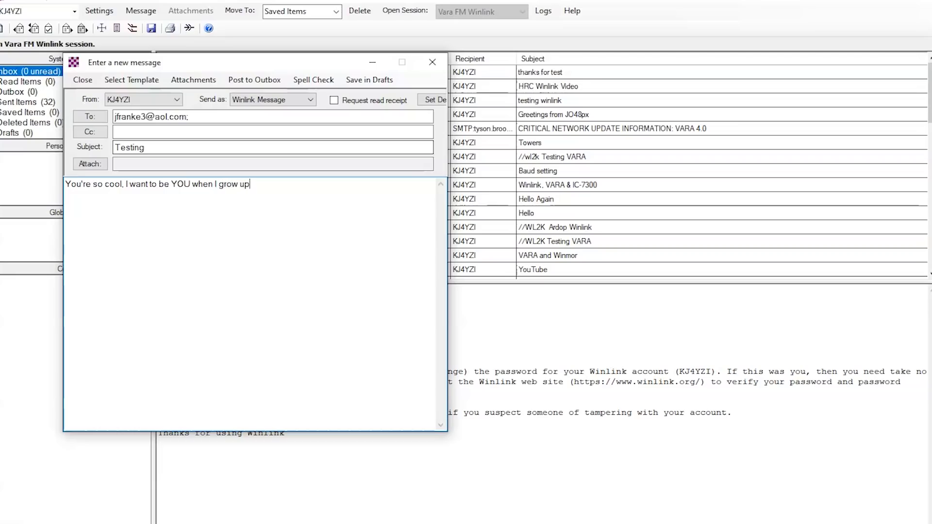
pyautogui.write(':)')
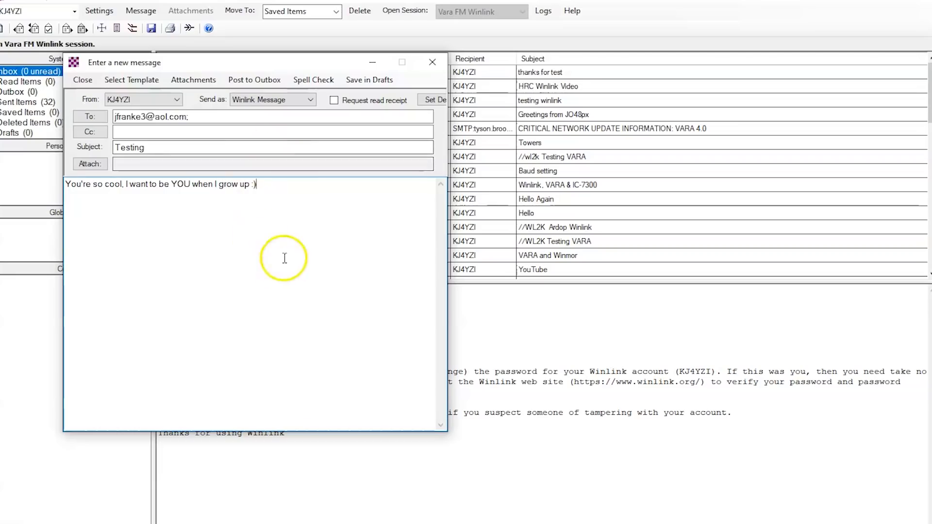
pyautogui.click(254, 80)
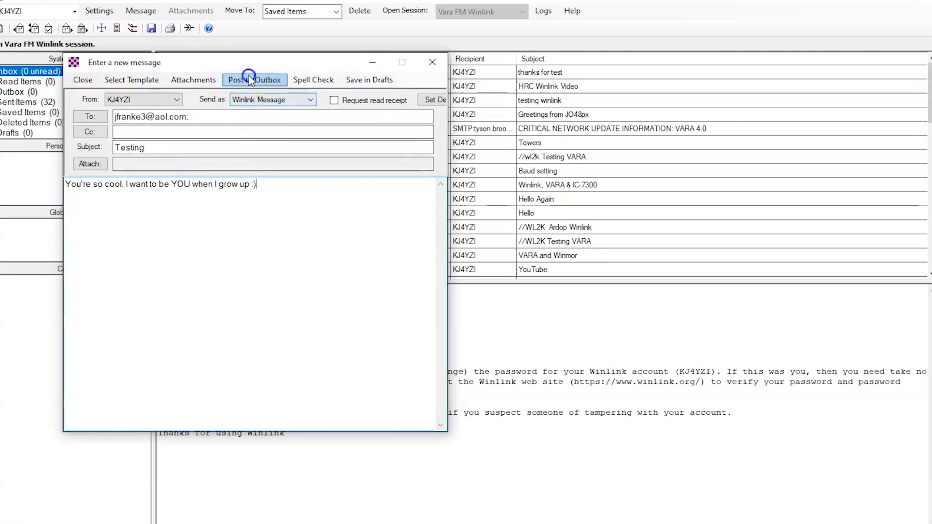
pyautogui.click(254, 79)
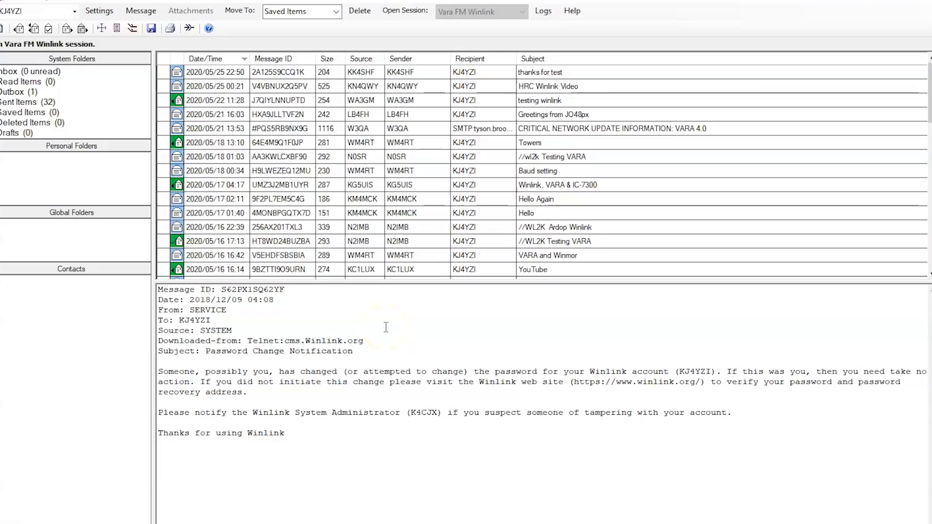
pyautogui.click(405, 10)
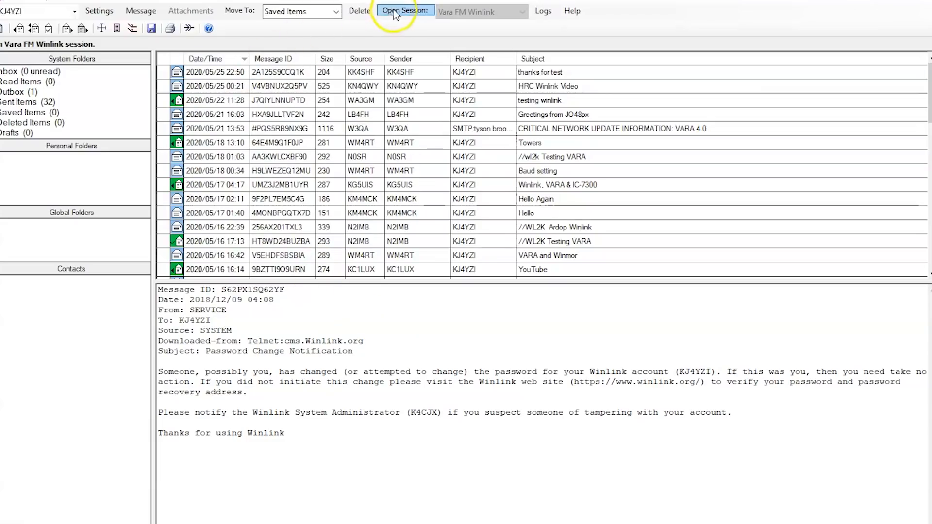
pyautogui.click(404, 10)
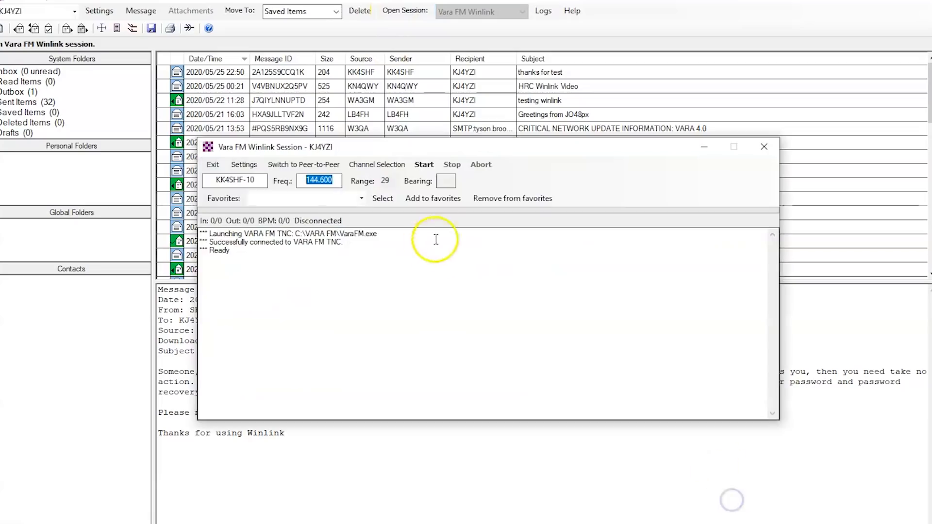
pyautogui.click(423, 164)
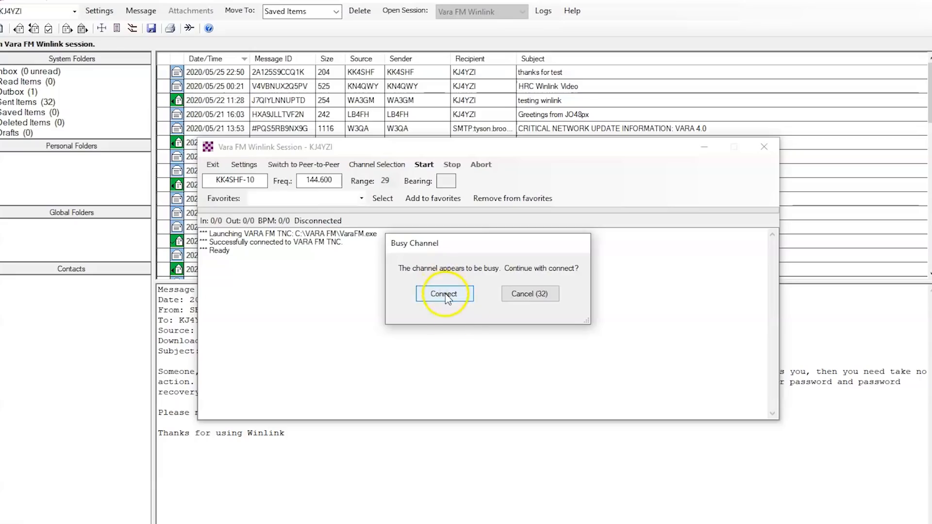
pyautogui.click(443, 294)
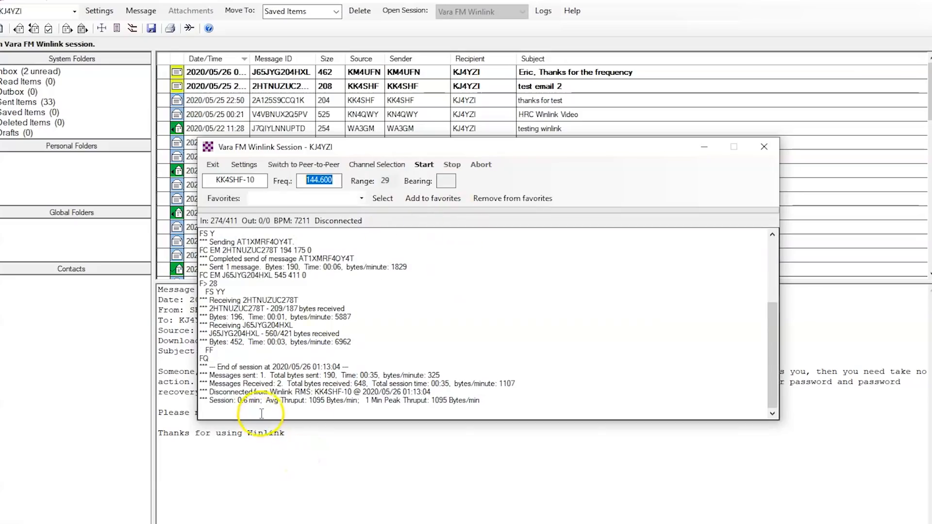
pyautogui.moveTo(231, 415)
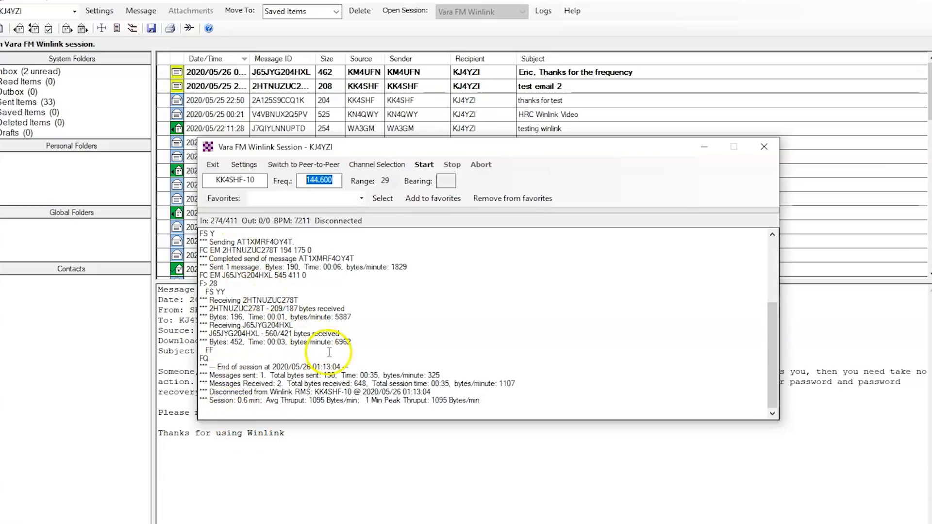
pyautogui.moveTo(515, 323)
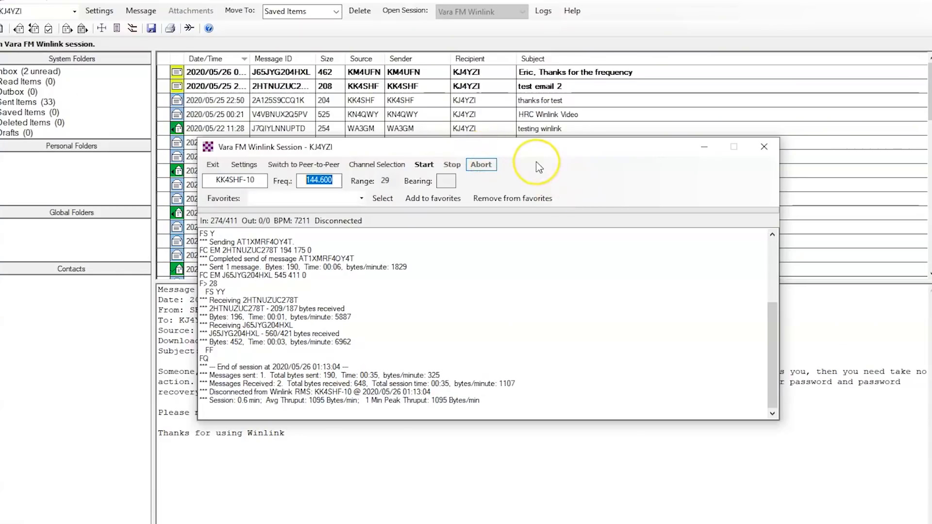
pyautogui.moveTo(526, 171)
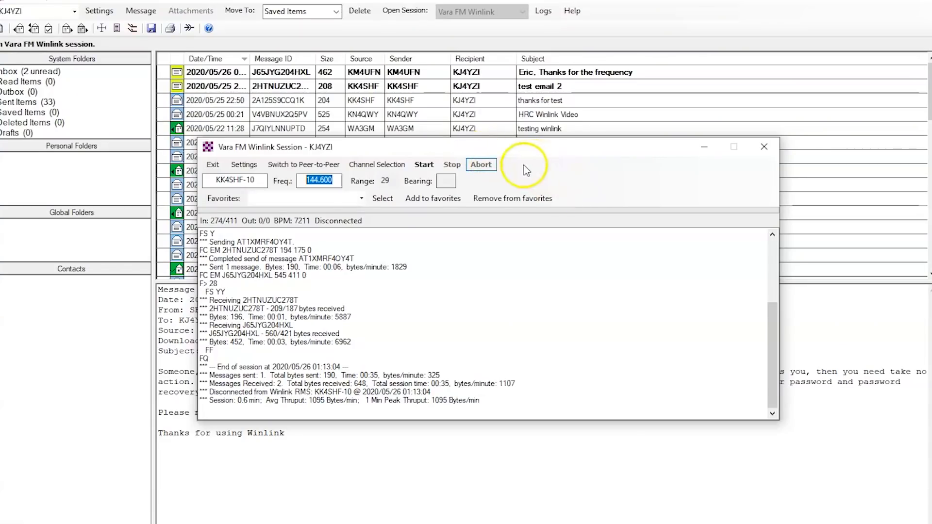
pyautogui.moveTo(482, 153)
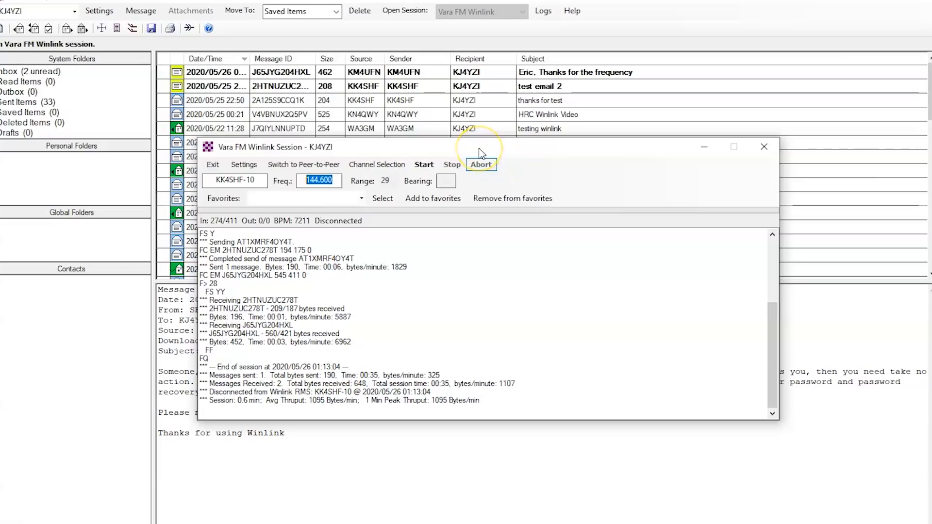
pyautogui.moveTo(518, 231)
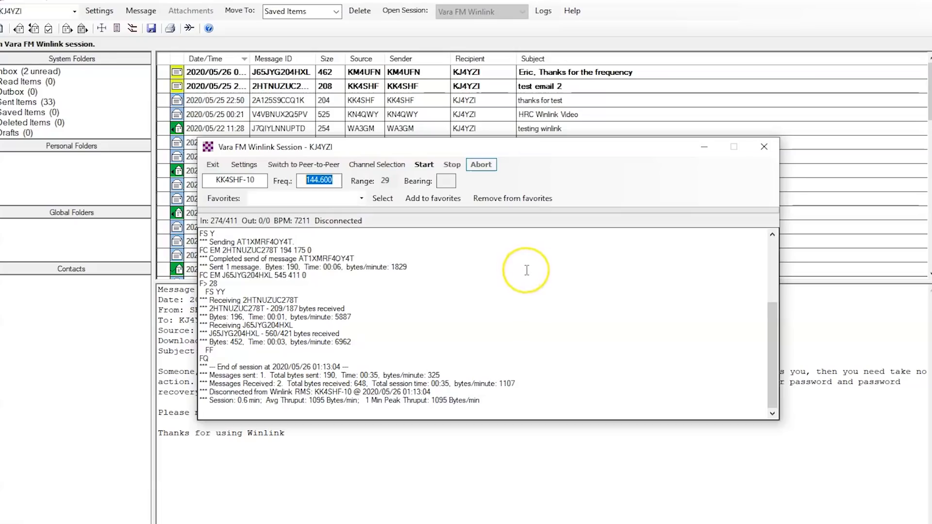
pyautogui.moveTo(527, 269)
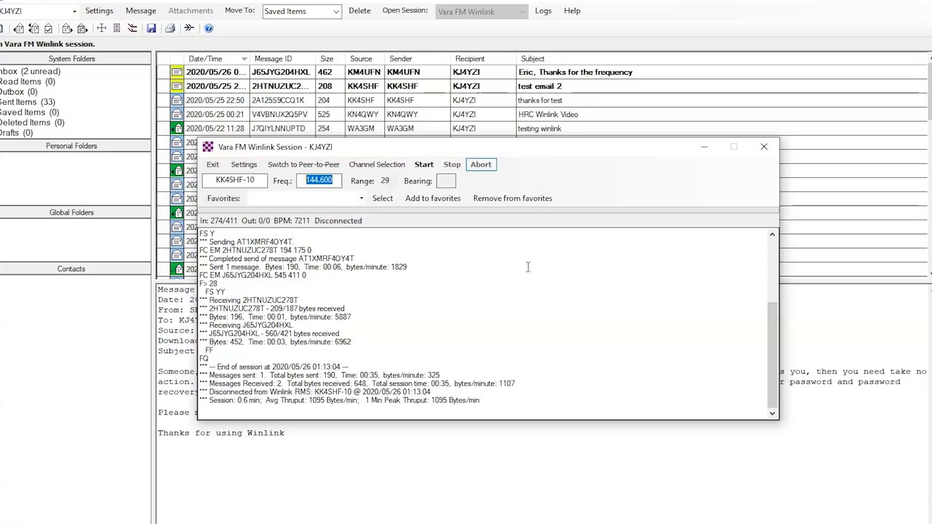
pyautogui.moveTo(582, 167)
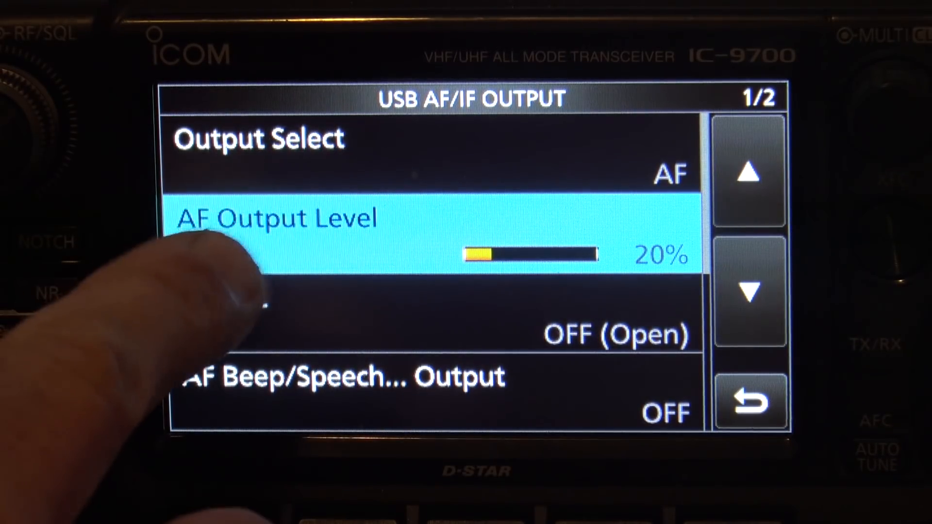
# Open Output Select and page down to IF Output Level at 50%
pyautogui.click(259, 138)
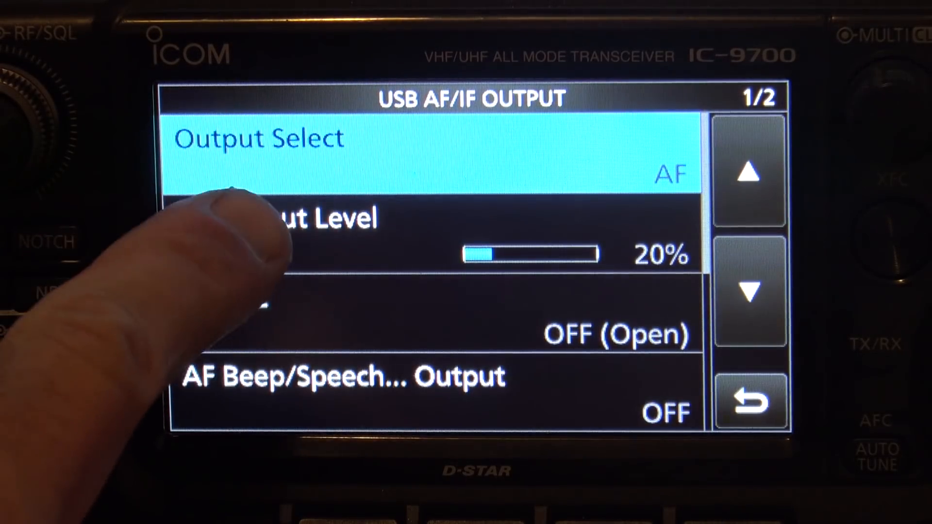
pyautogui.click(320, 218)
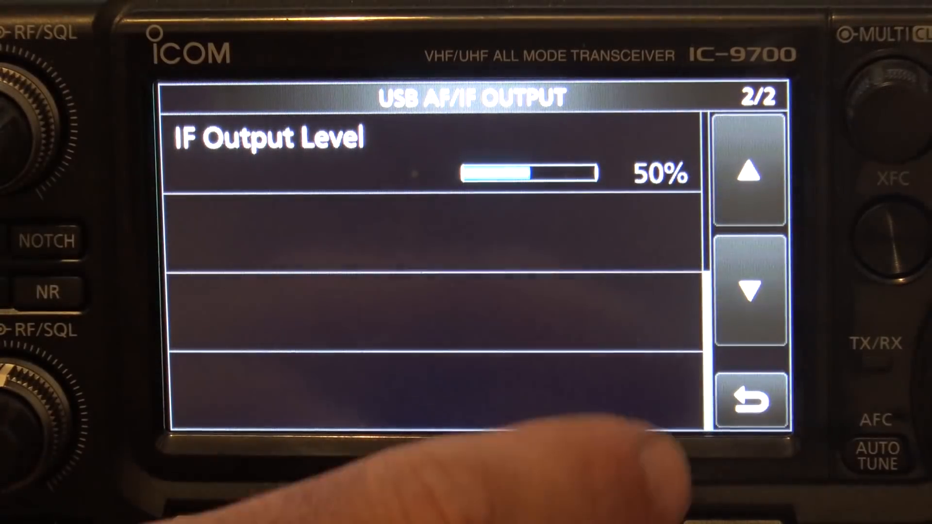
# Open MOD Input and keep USB as the source for DATA OFF MOD and DATA MOD
pyautogui.click(750, 397)
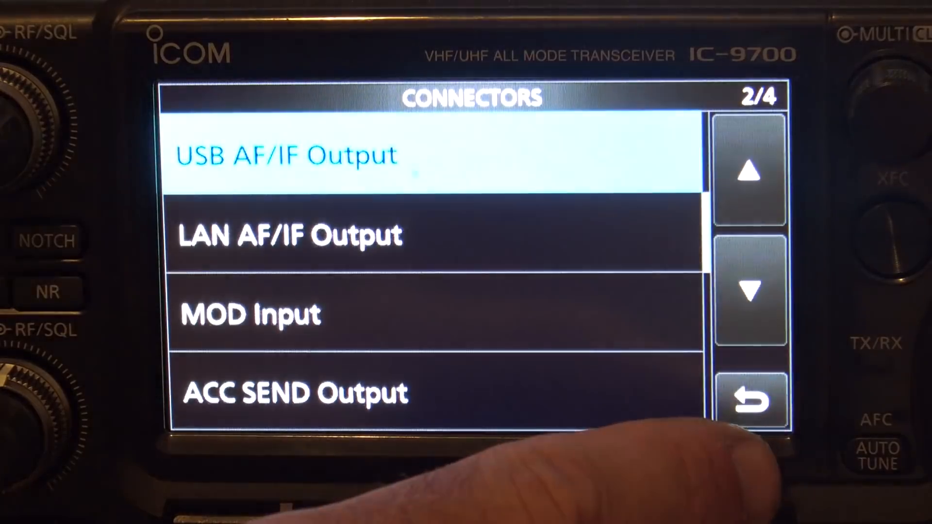
pyautogui.click(249, 313)
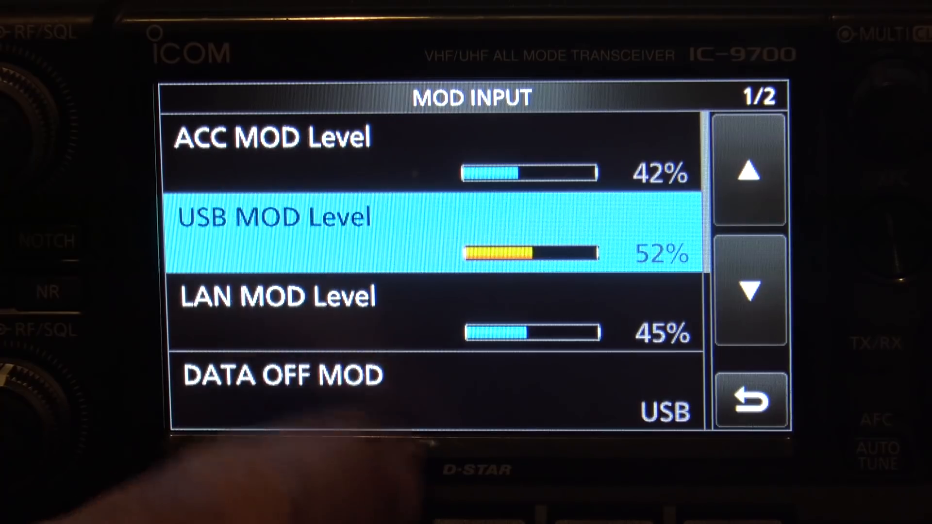
pyautogui.click(282, 386)
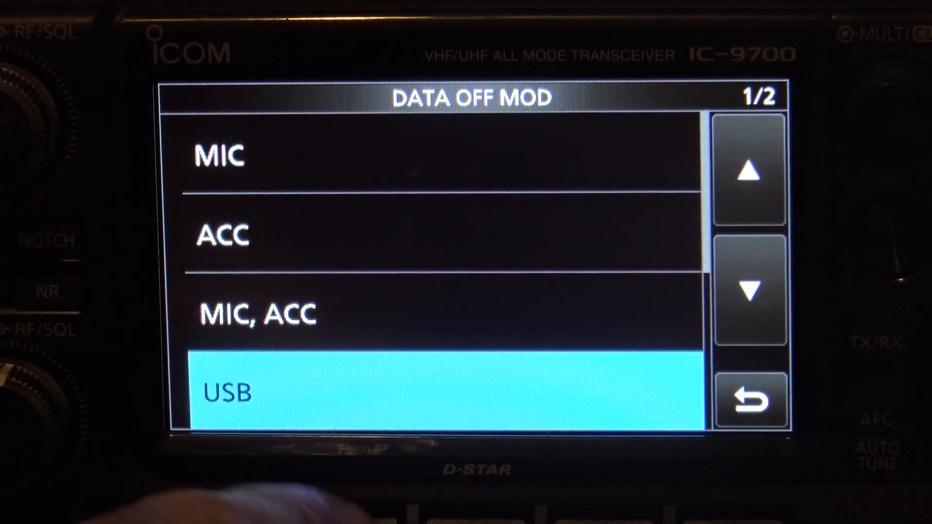
pyautogui.click(750, 291)
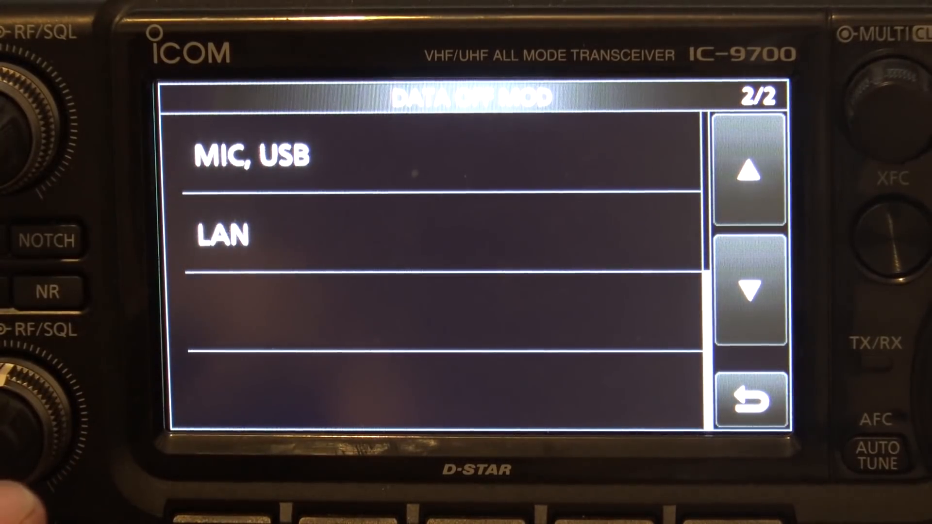
pyautogui.click(749, 172)
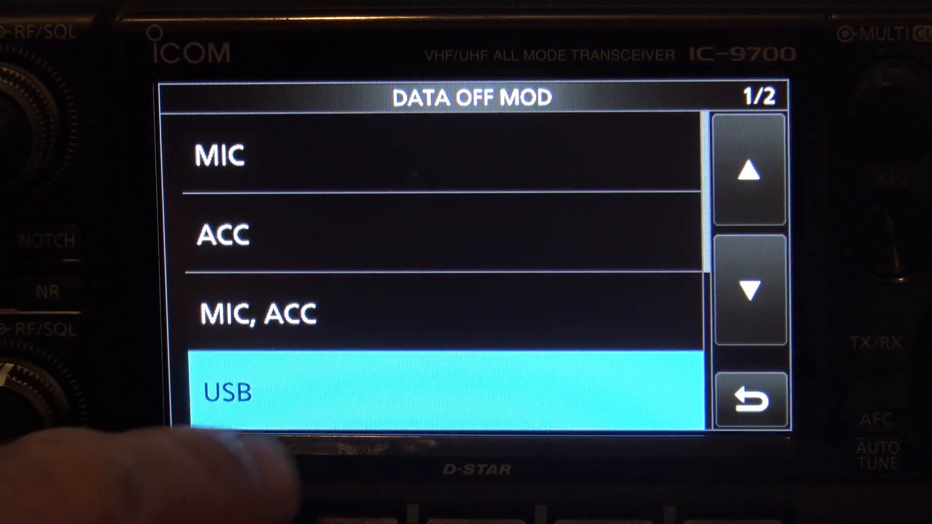
pyautogui.click(751, 397)
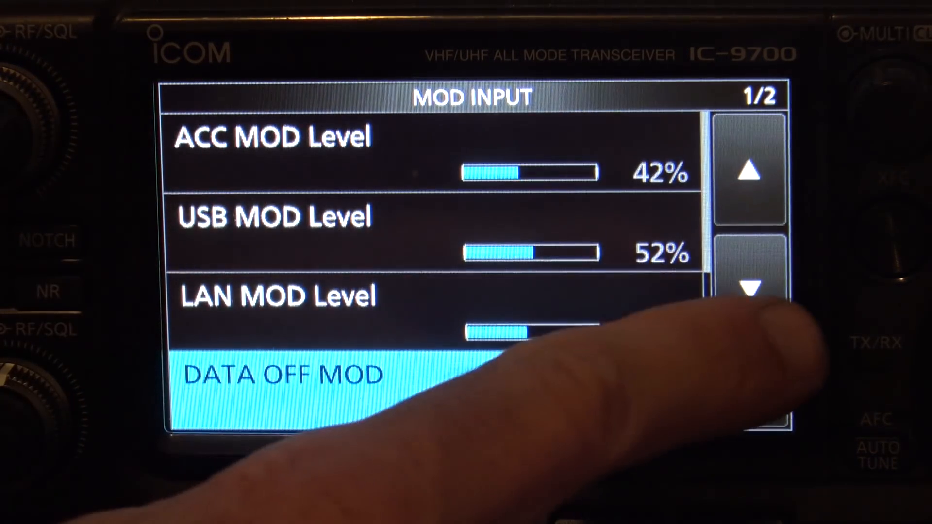
pyautogui.click(751, 291)
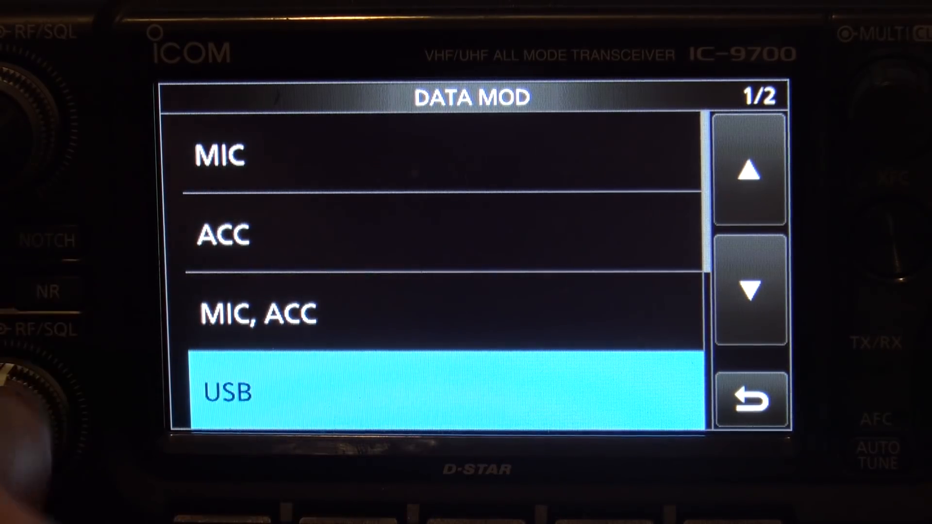
pyautogui.click(446, 392)
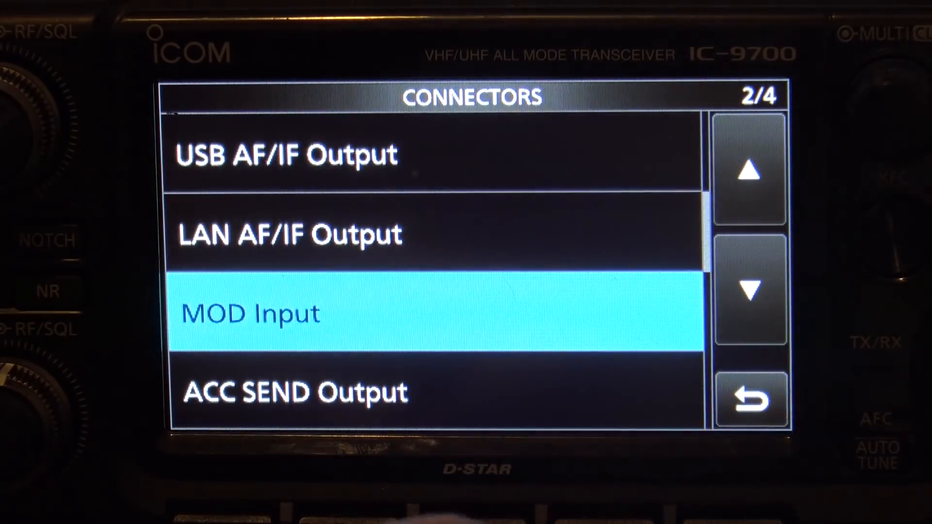
# Open CI-V settings and page down to CI-V DATA Echo Back, set OFF
pyautogui.click(749, 291)
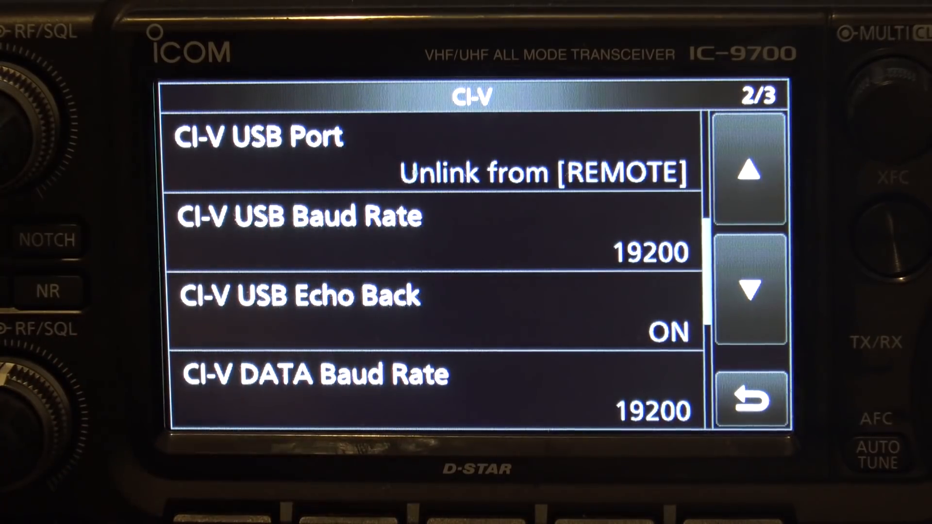
pyautogui.click(749, 297)
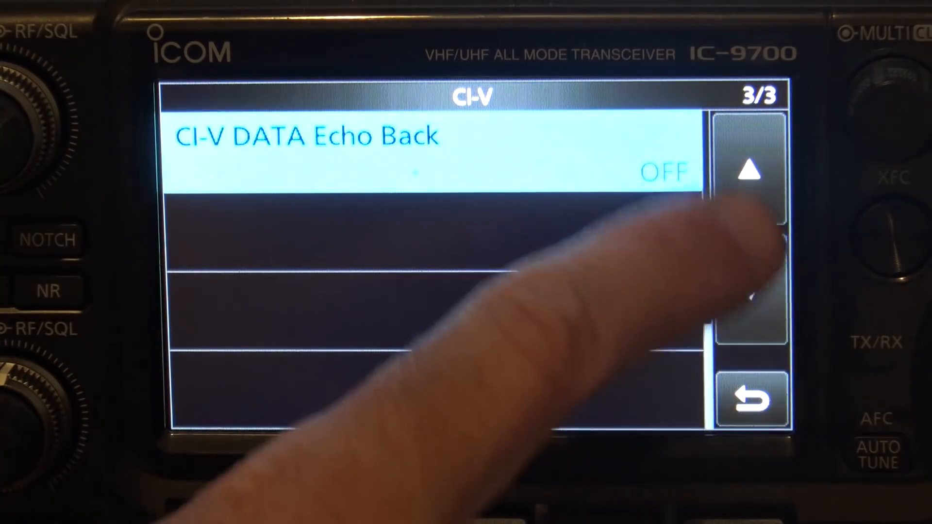